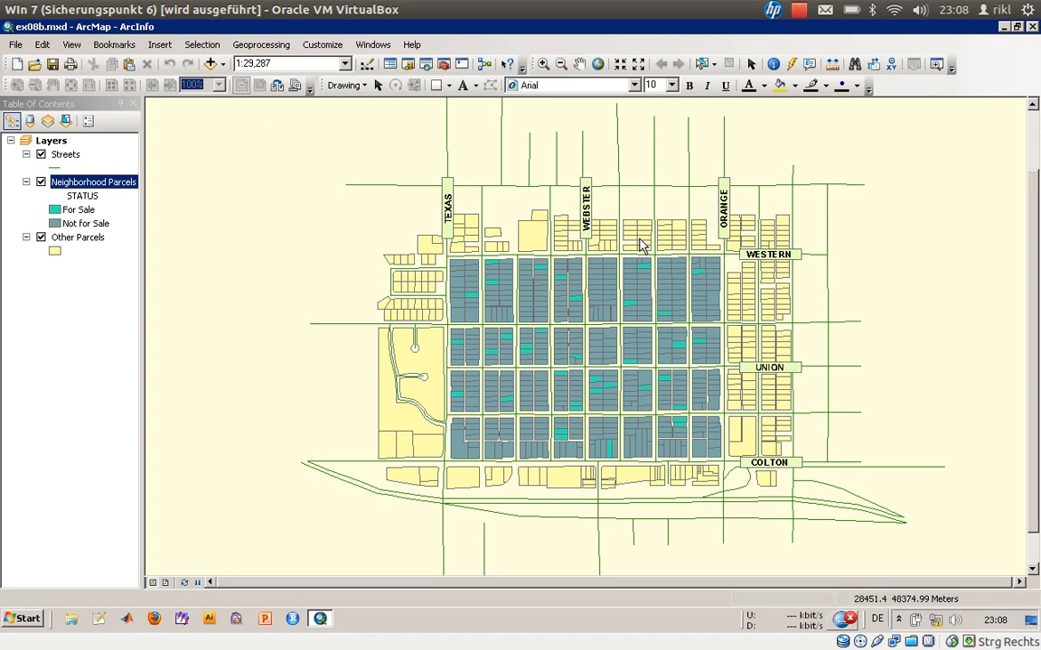
mouse_move(636, 242)
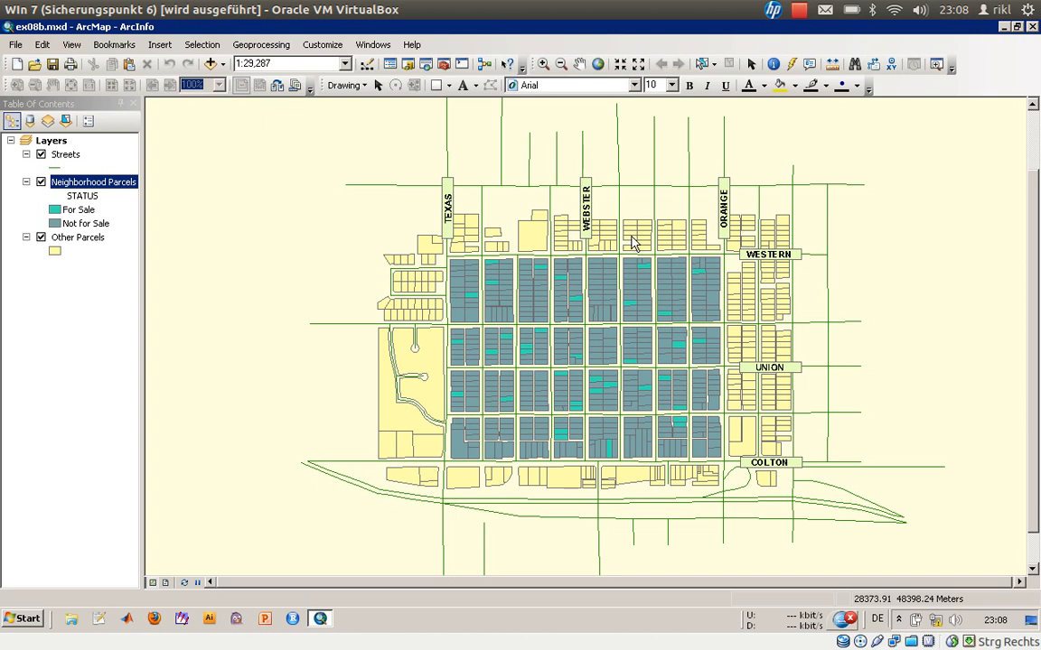
mouse_move(520, 206)
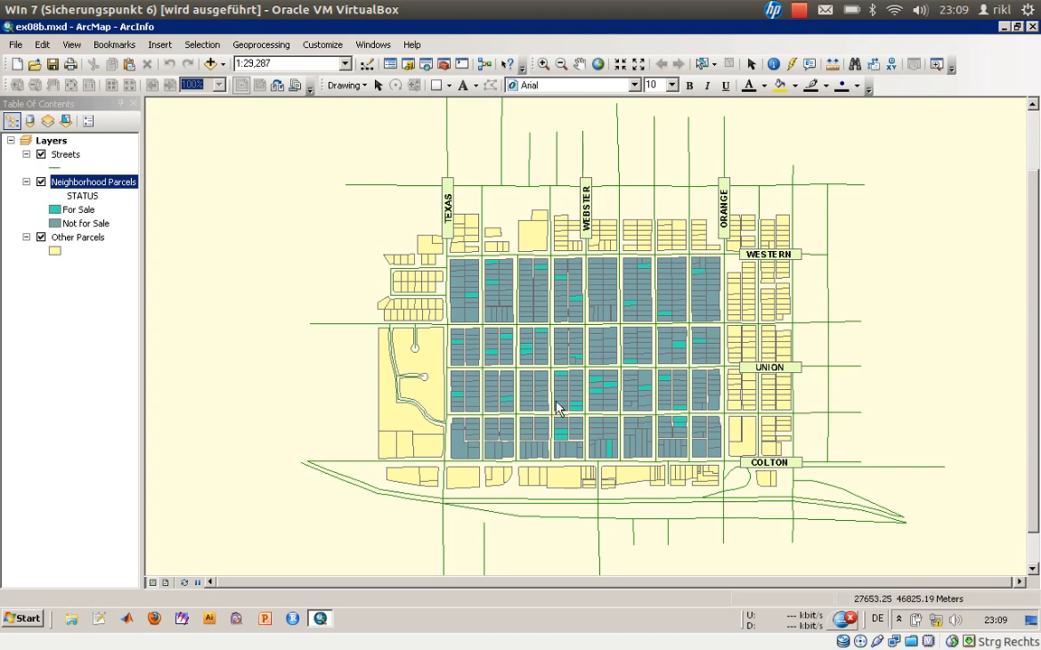
mouse_move(554, 338)
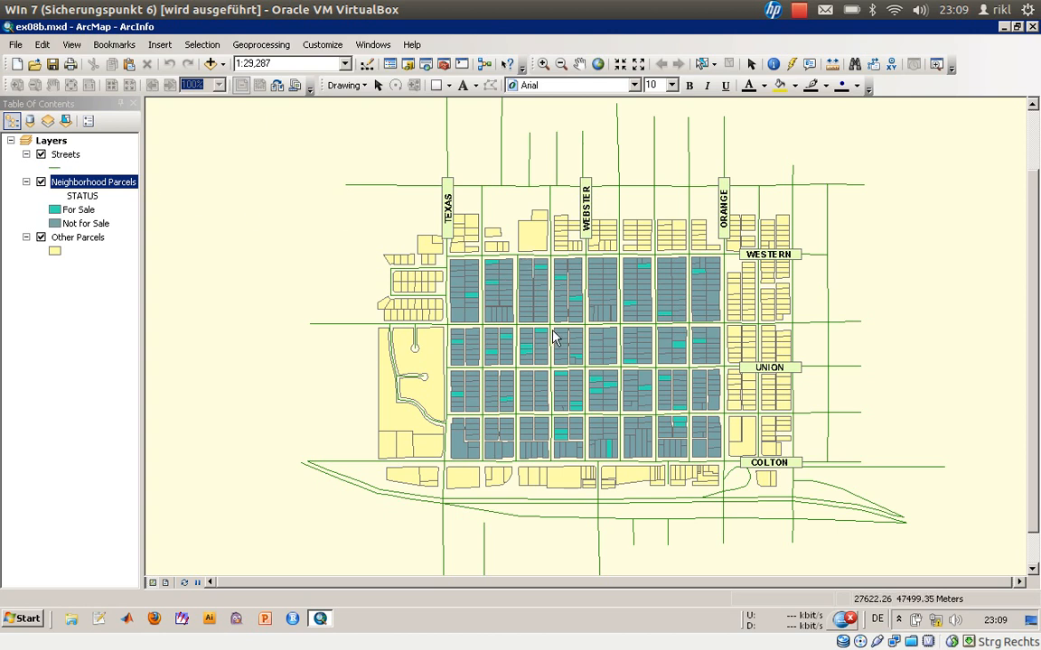
mouse_move(557, 341)
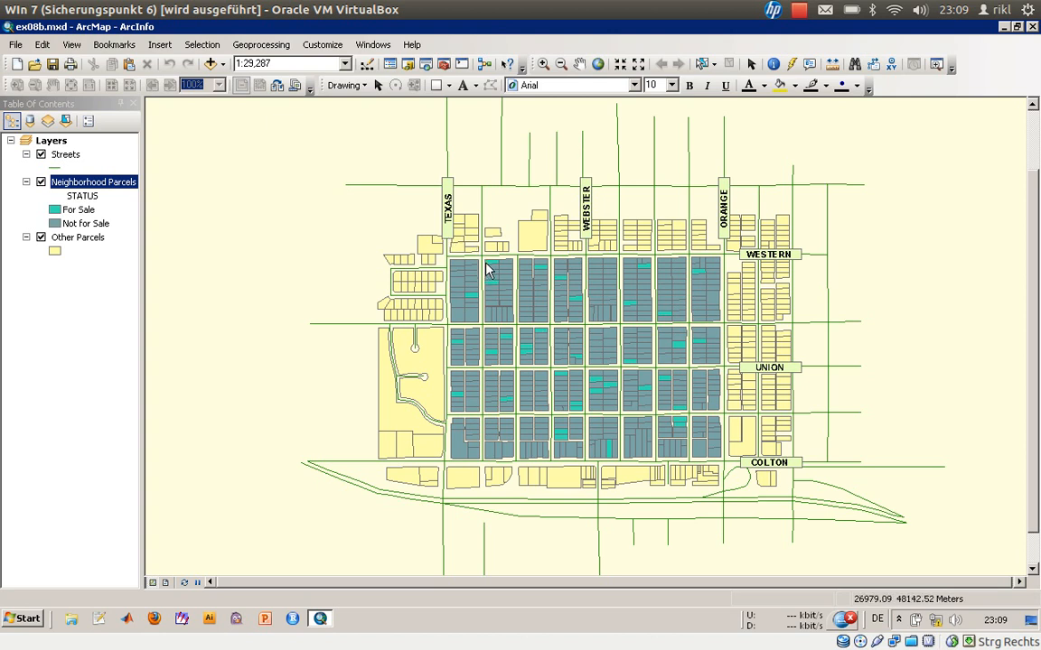
mouse_move(510, 270)
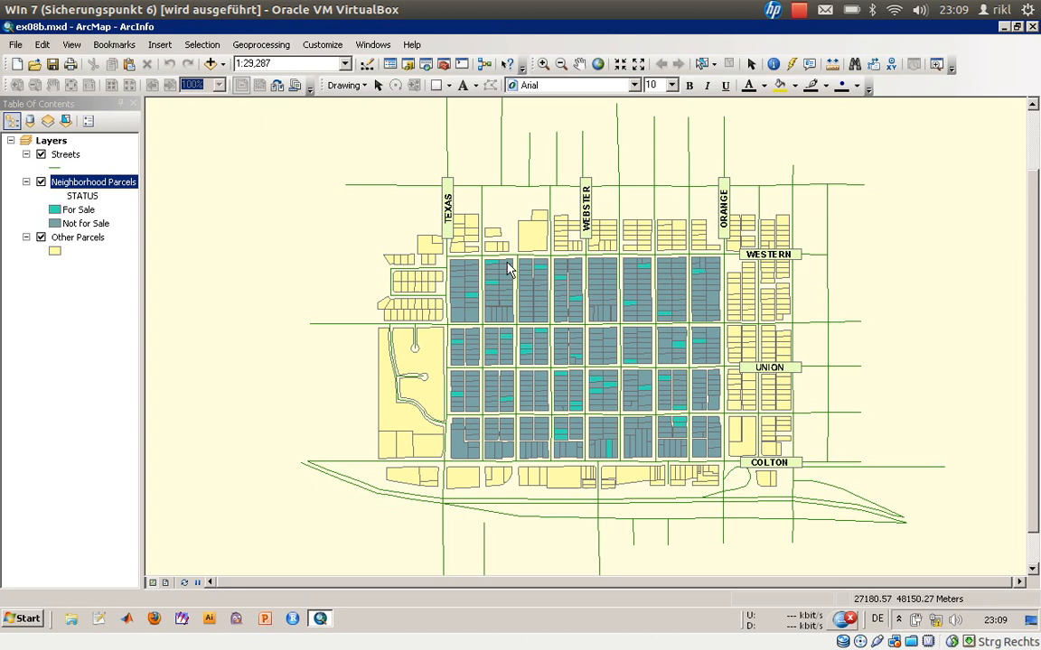
mouse_move(630, 372)
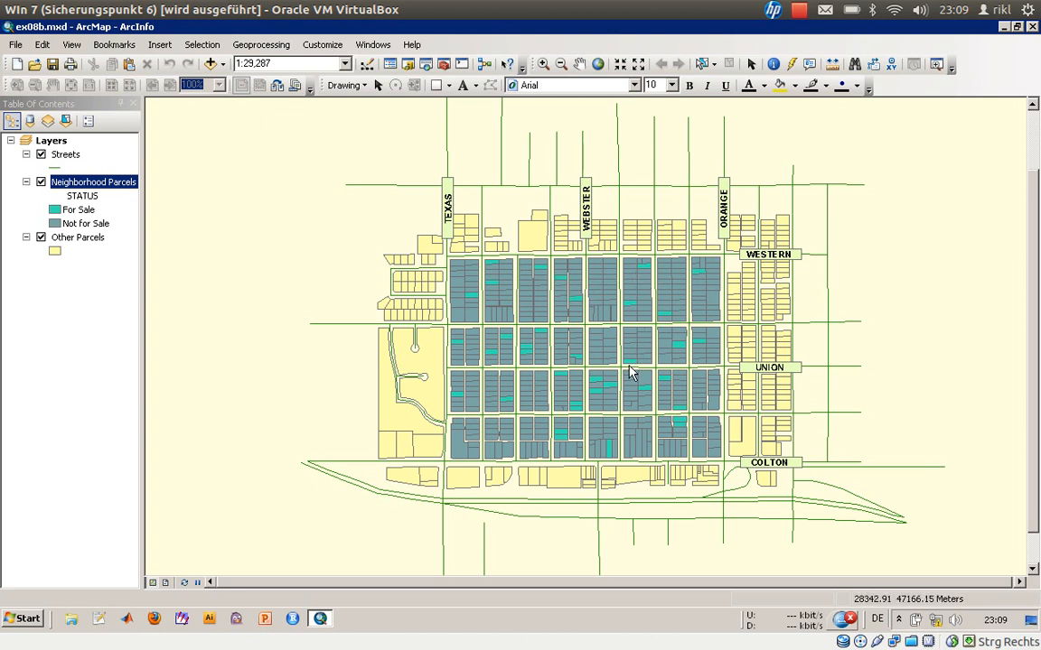
mouse_move(632, 369)
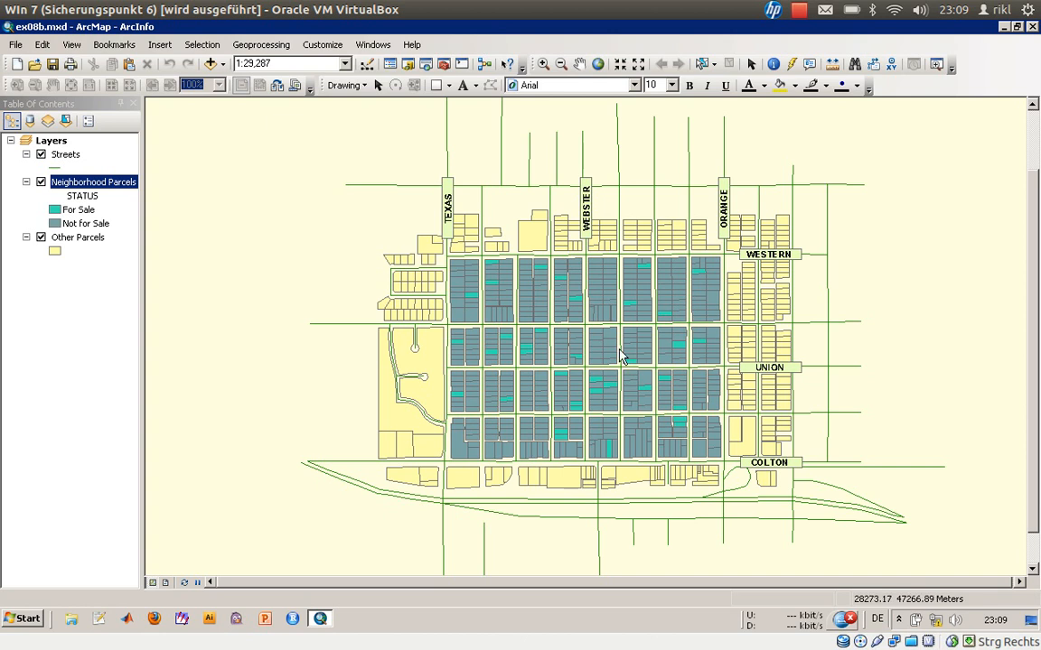
mouse_move(595, 358)
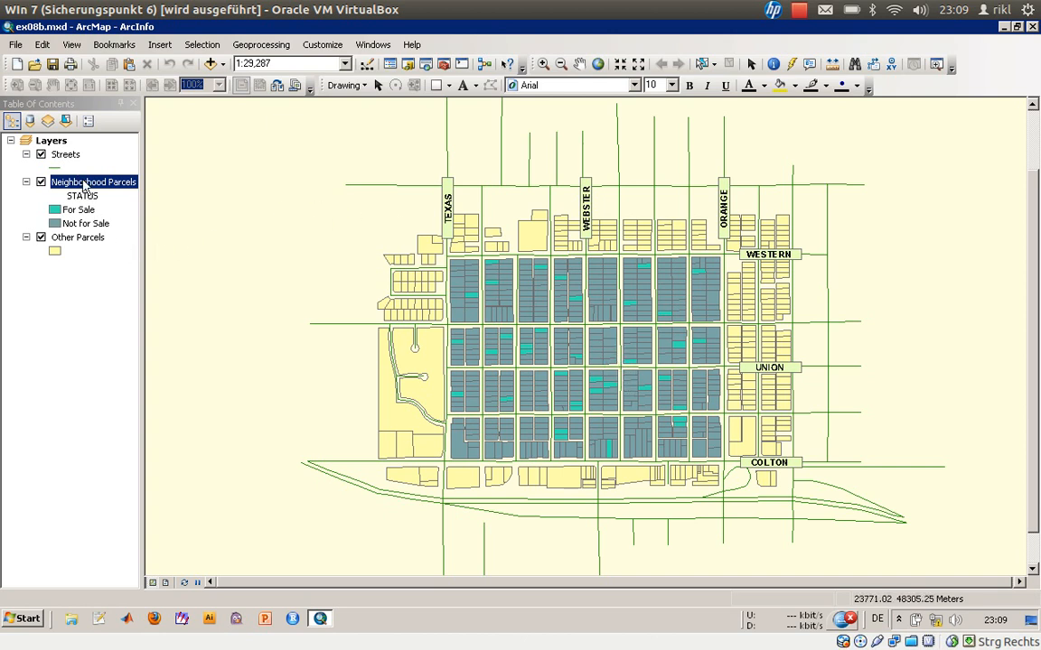
mouse_move(87, 190)
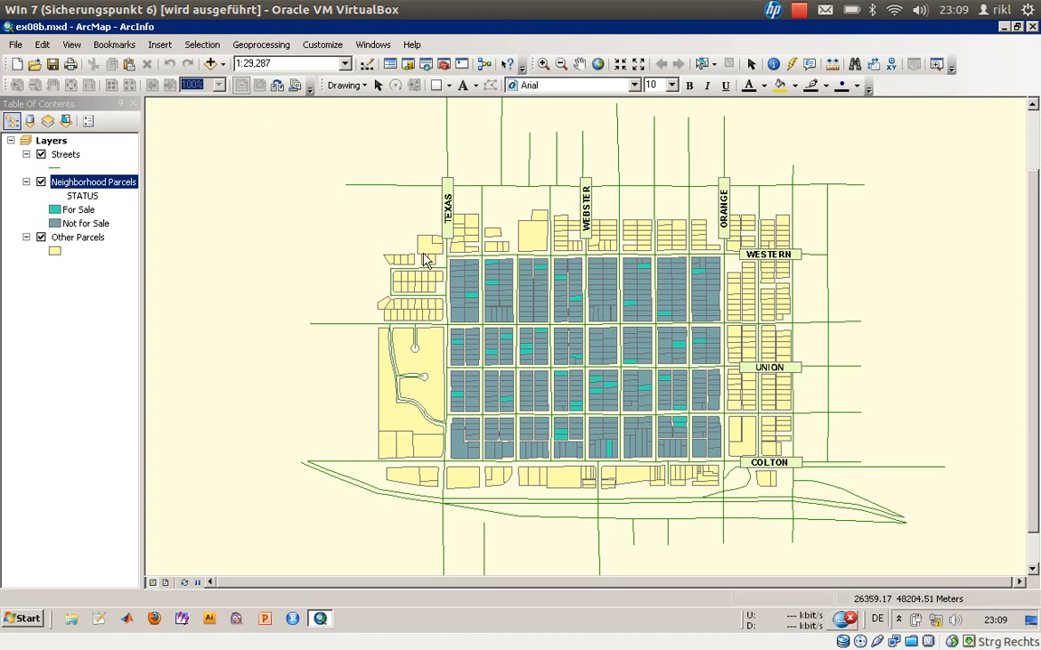
mouse_move(495, 268)
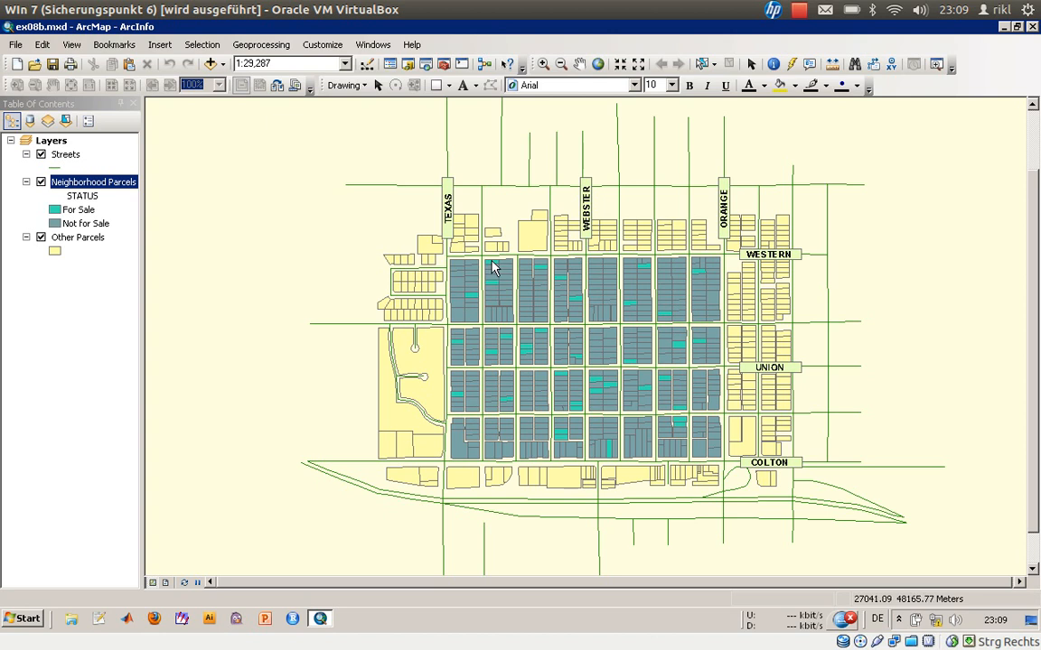
mouse_move(381, 250)
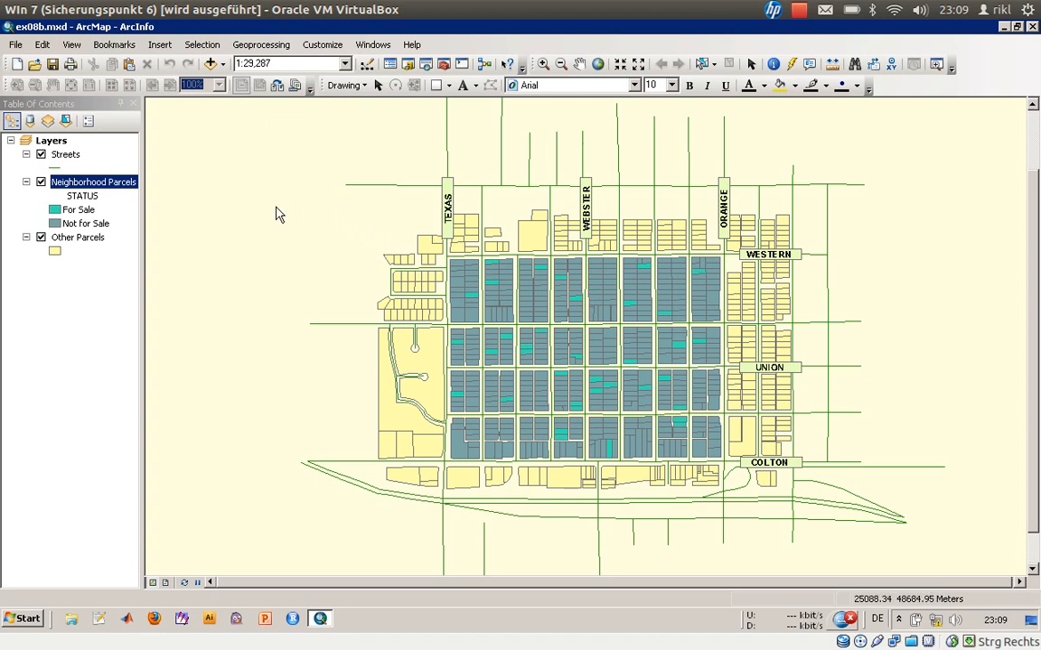
Step: Show the Neighborhood Parcels attribute table listing all 510 records
left_click(94, 180)
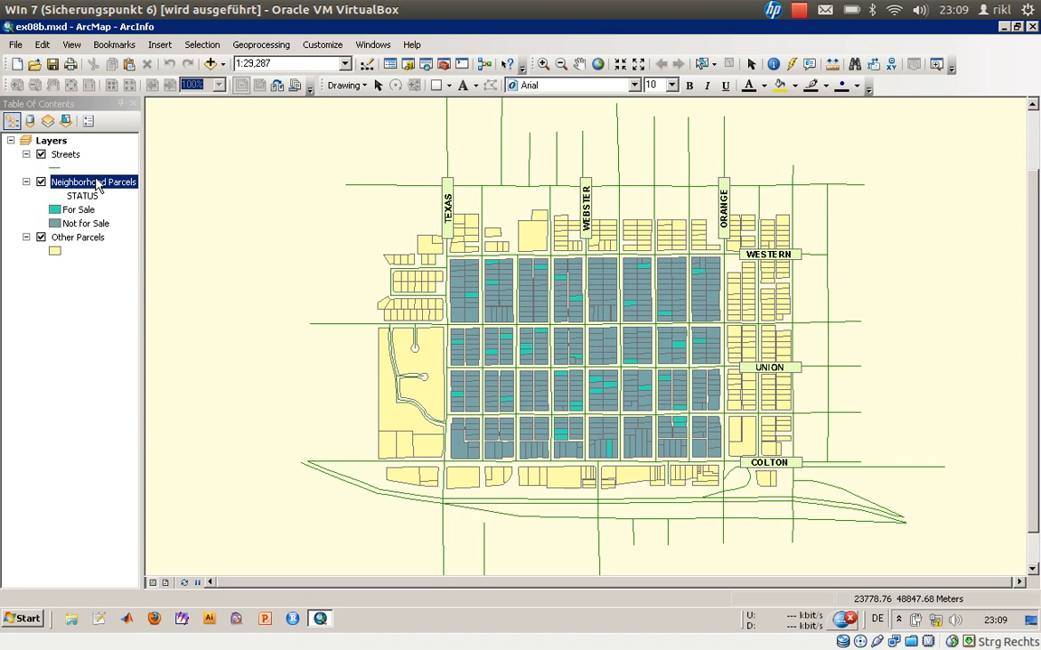
right_click(94, 181)
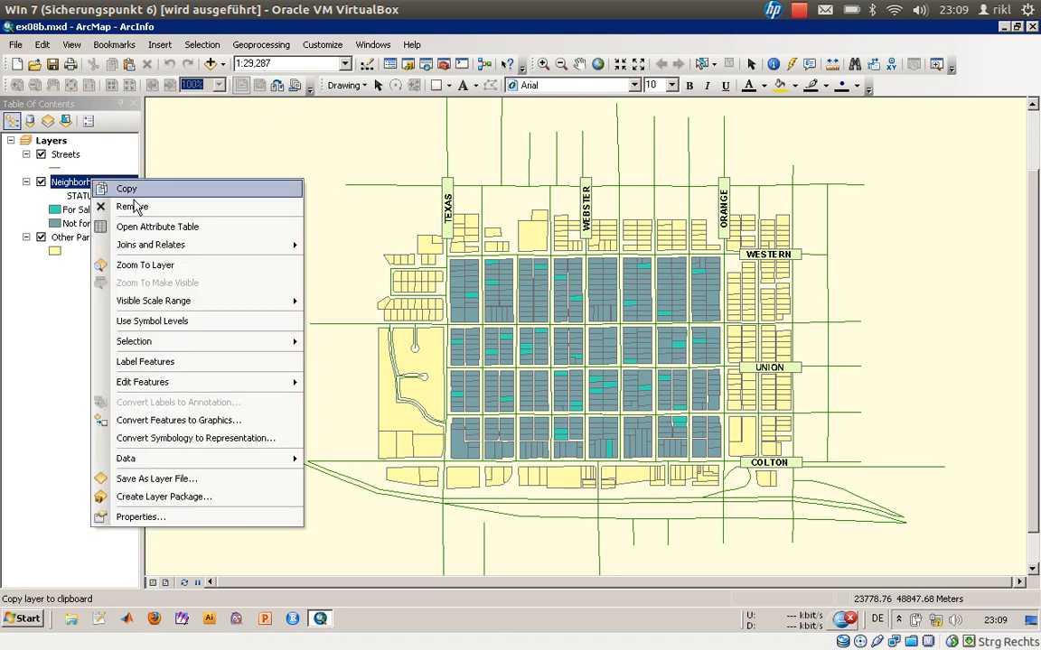
left_click(157, 228)
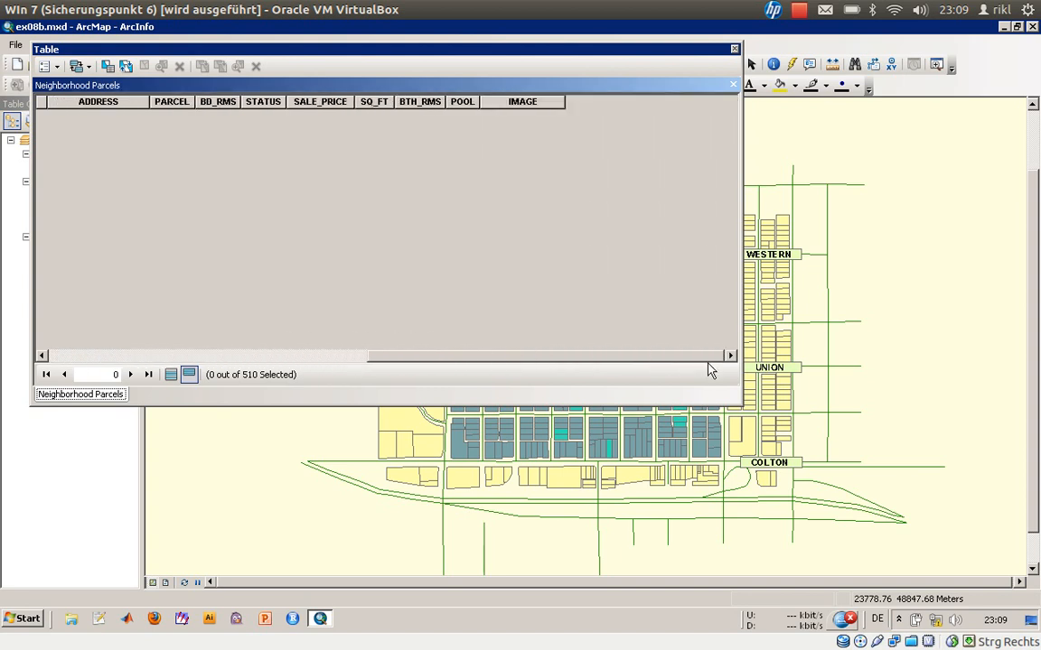
mouse_move(161, 155)
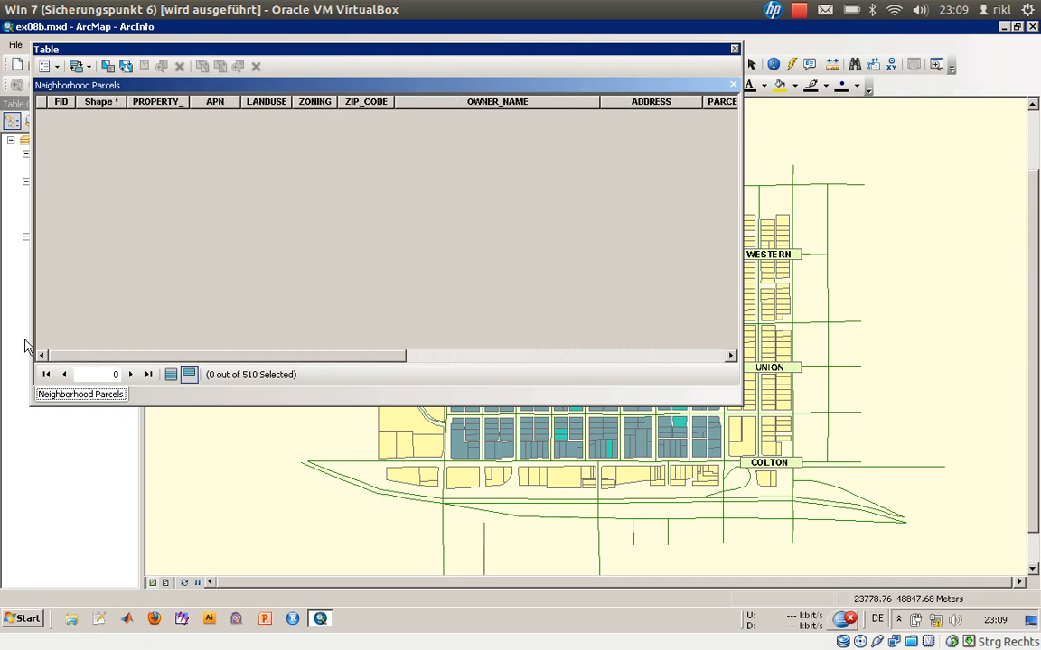
mouse_move(89, 159)
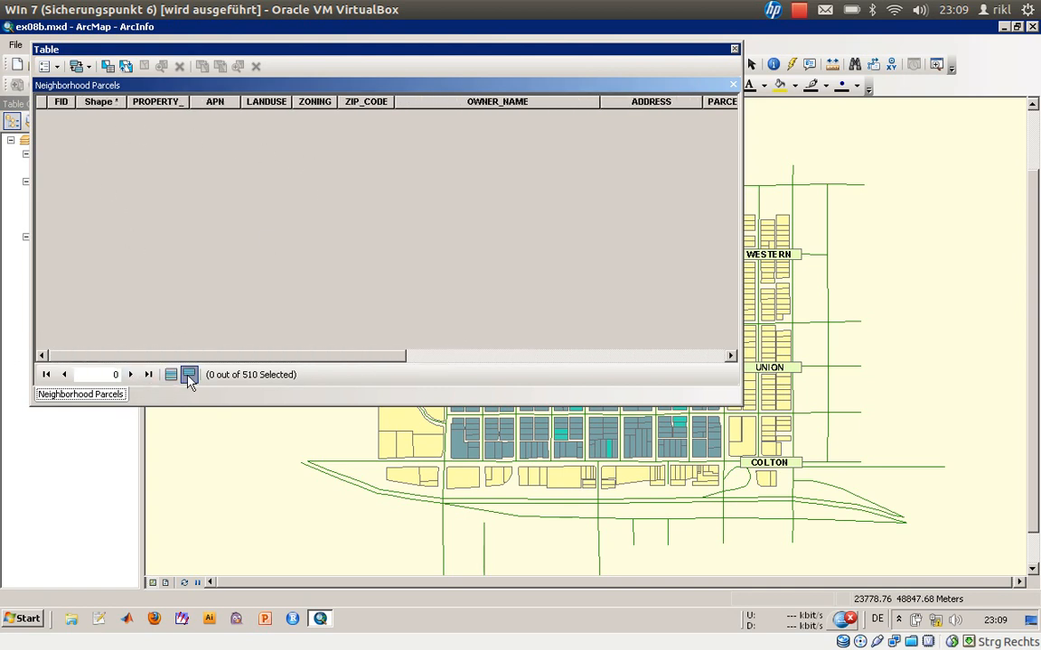
mouse_move(188, 374)
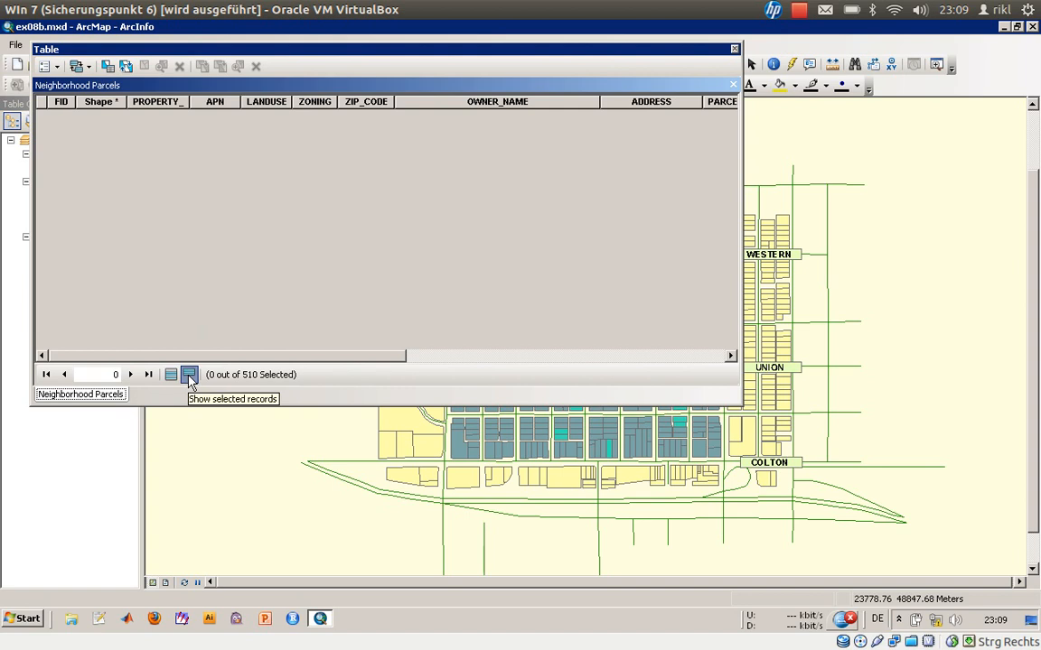
mouse_move(170, 374)
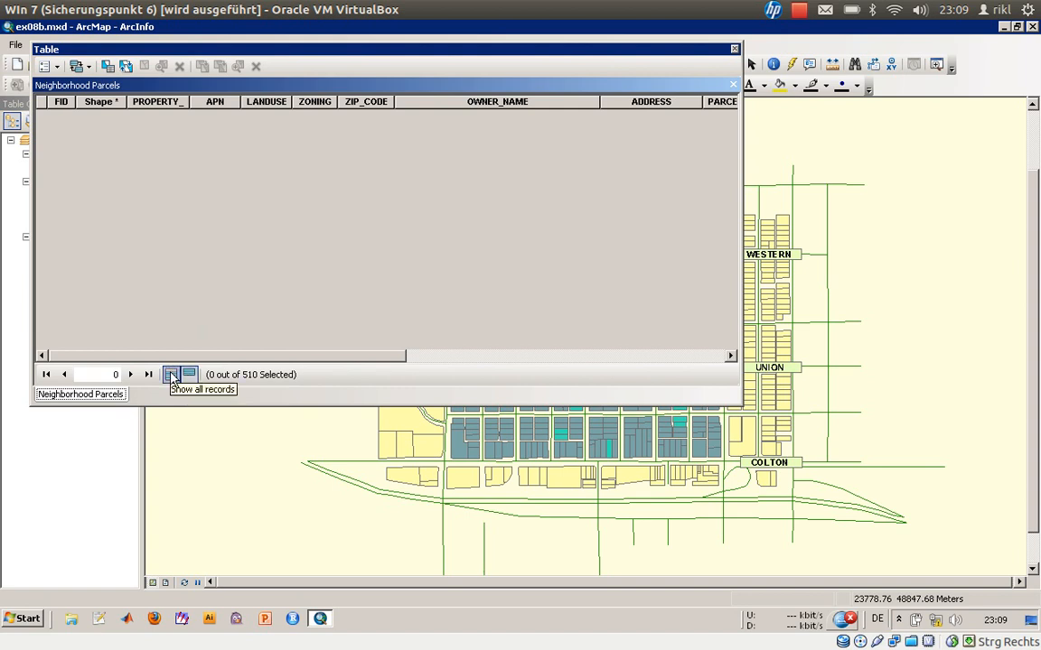
left_click(170, 374)
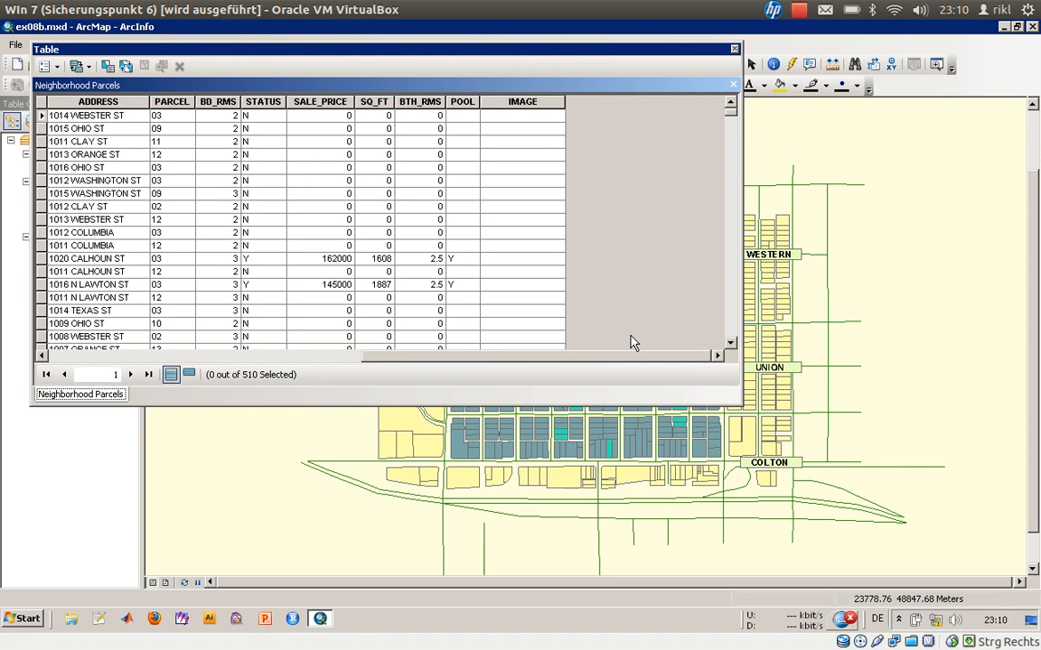
mouse_move(383, 179)
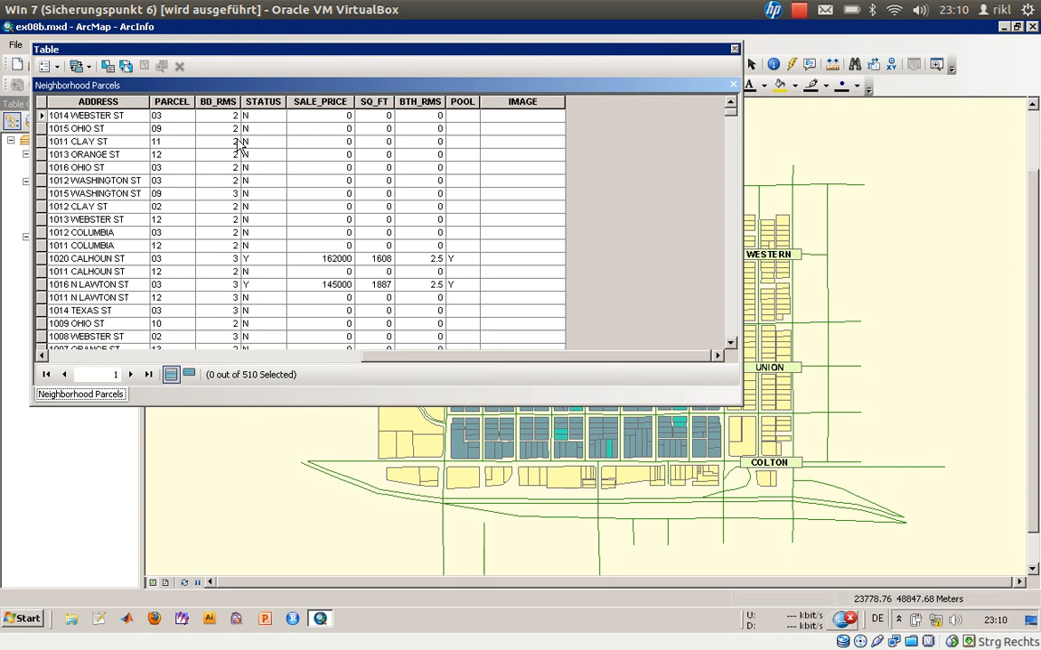
mouse_move(243, 233)
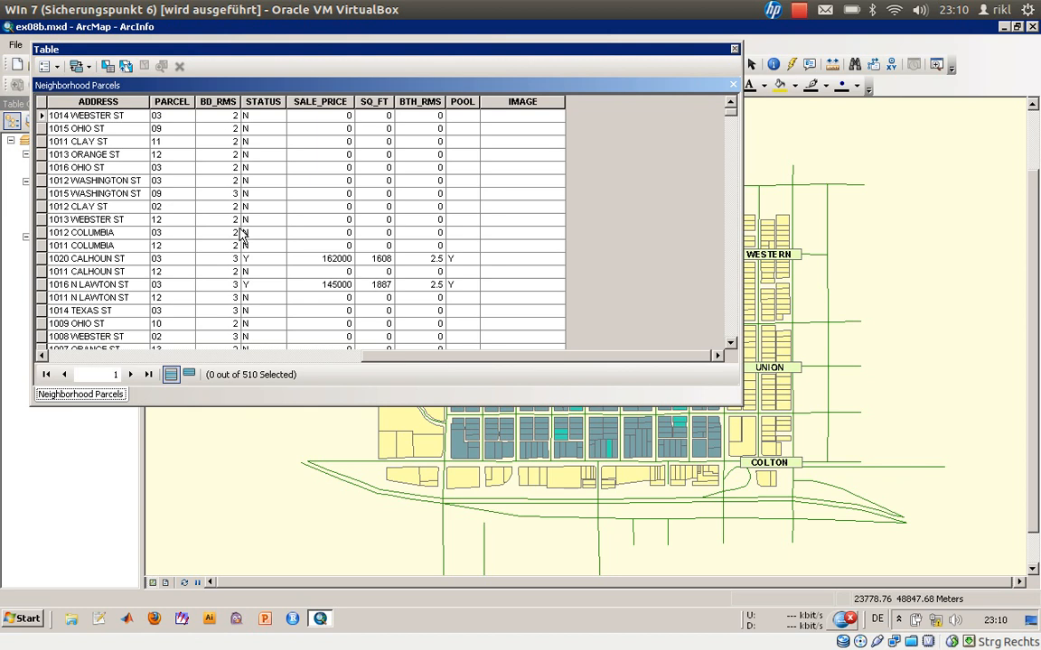
mouse_move(257, 234)
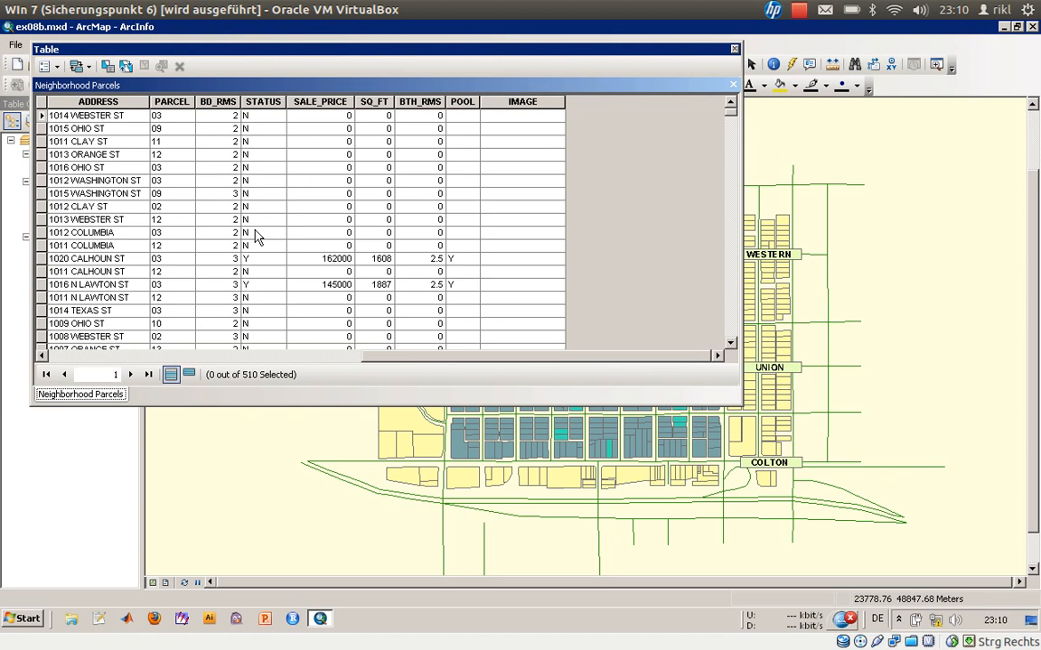
mouse_move(287, 278)
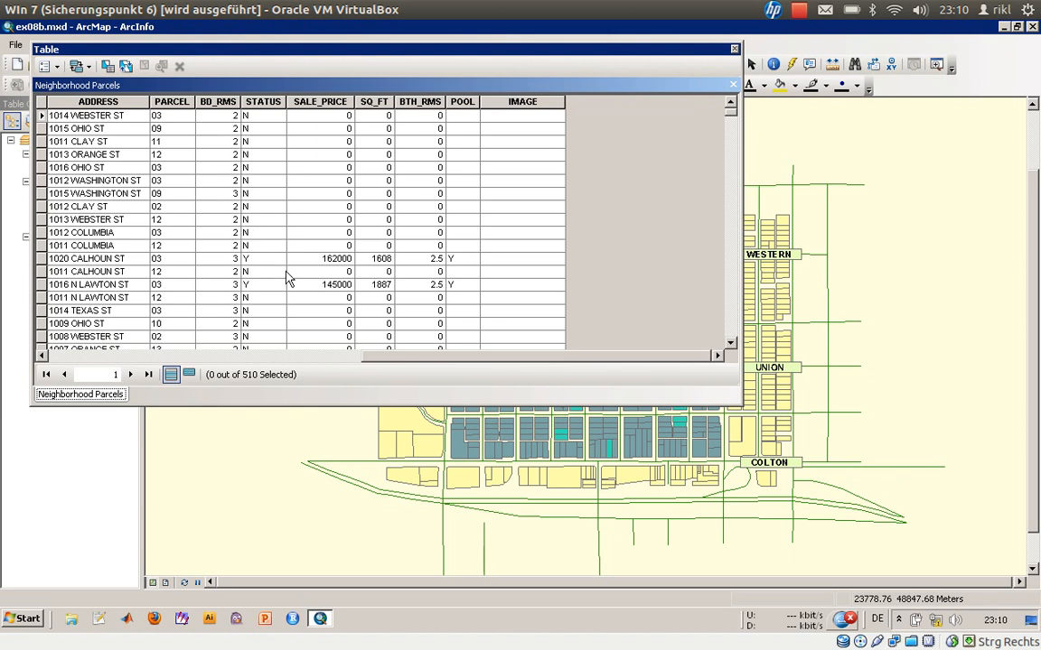
mouse_move(302, 286)
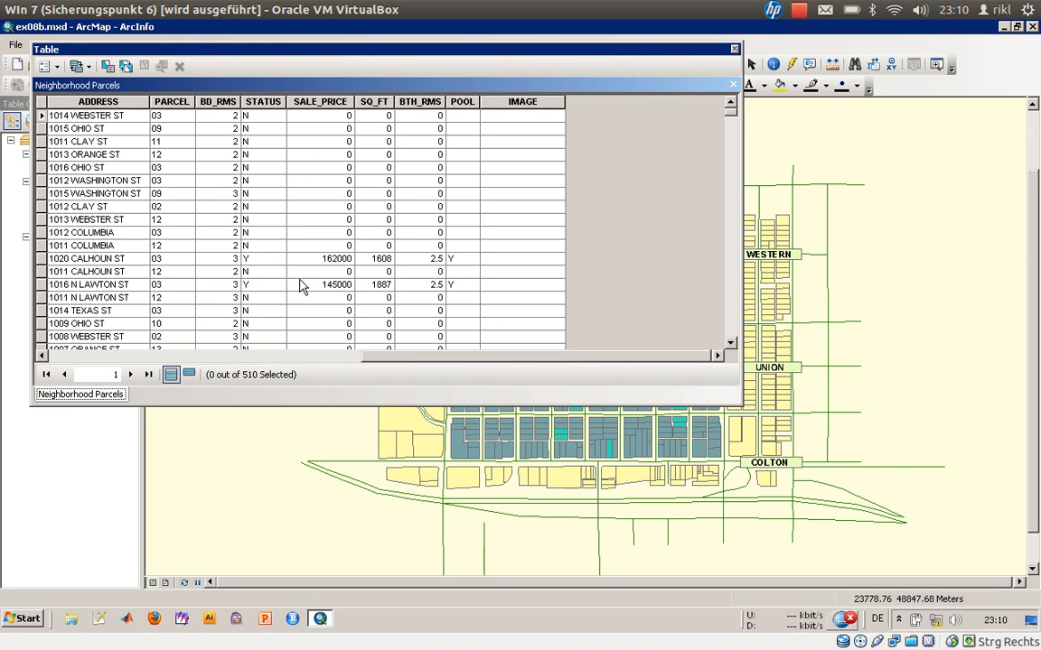
mouse_move(672, 76)
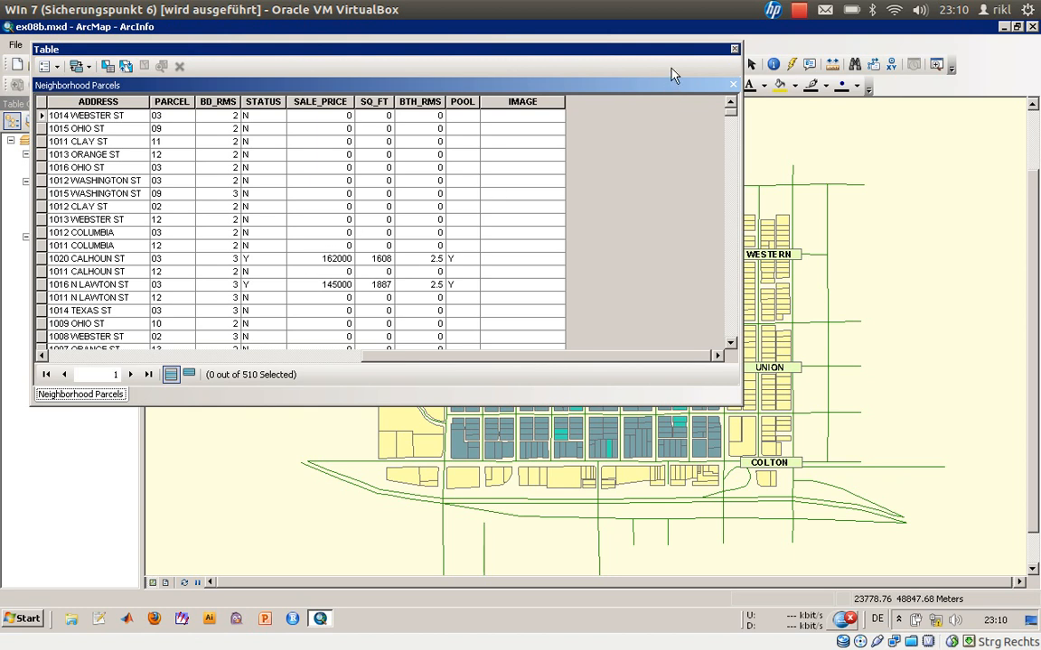
mouse_move(72, 56)
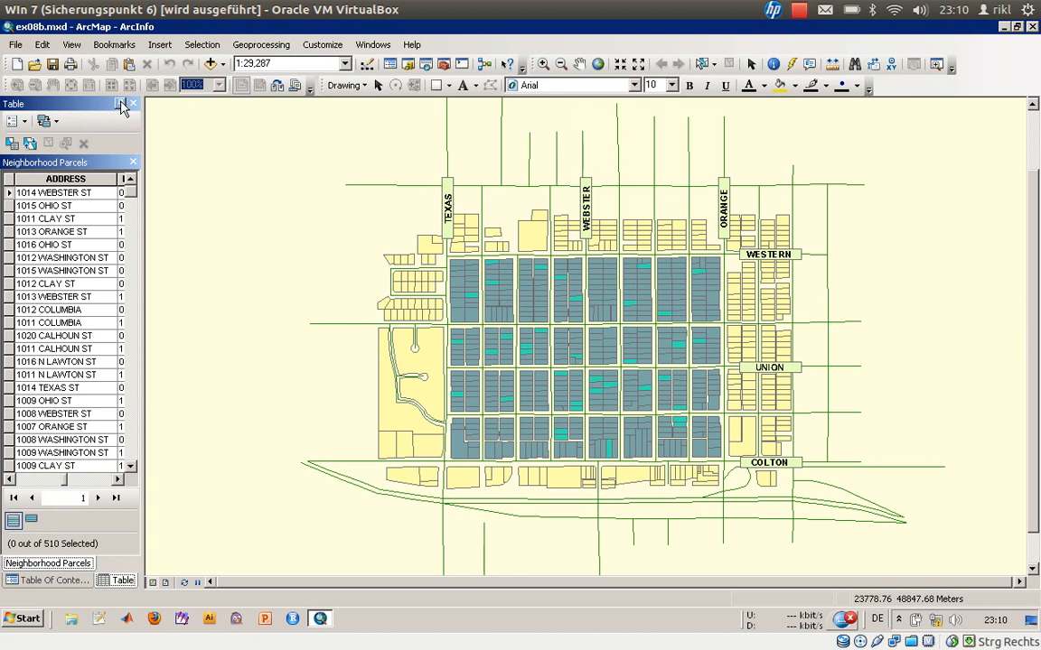
Step: Collapse the docked panels and float the Table window over the parcel map
left_click(131, 103)
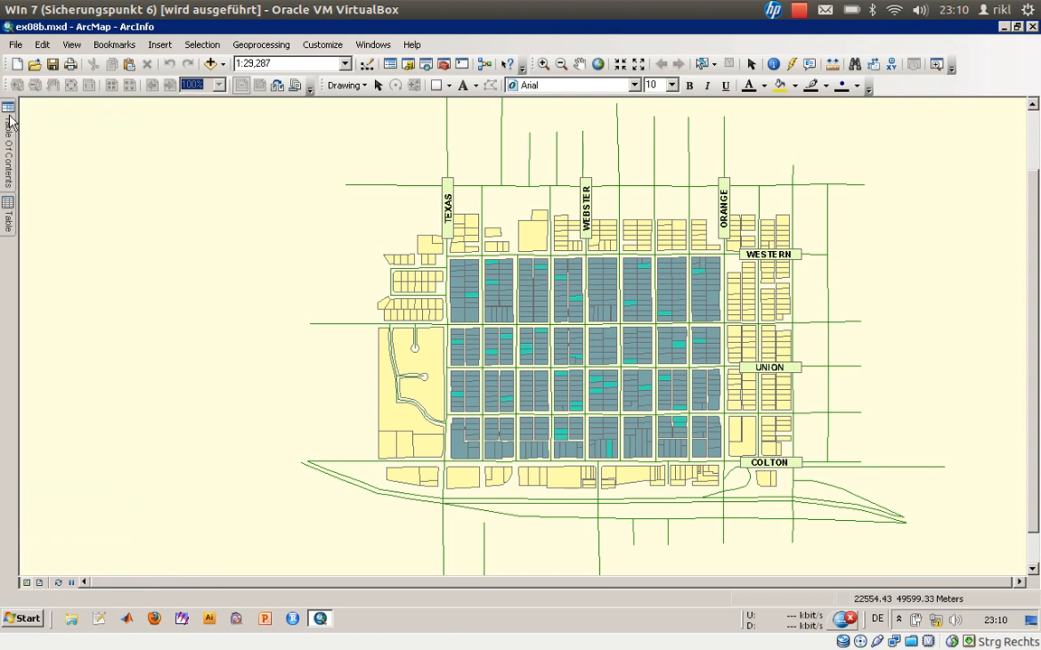
left_click(7, 108)
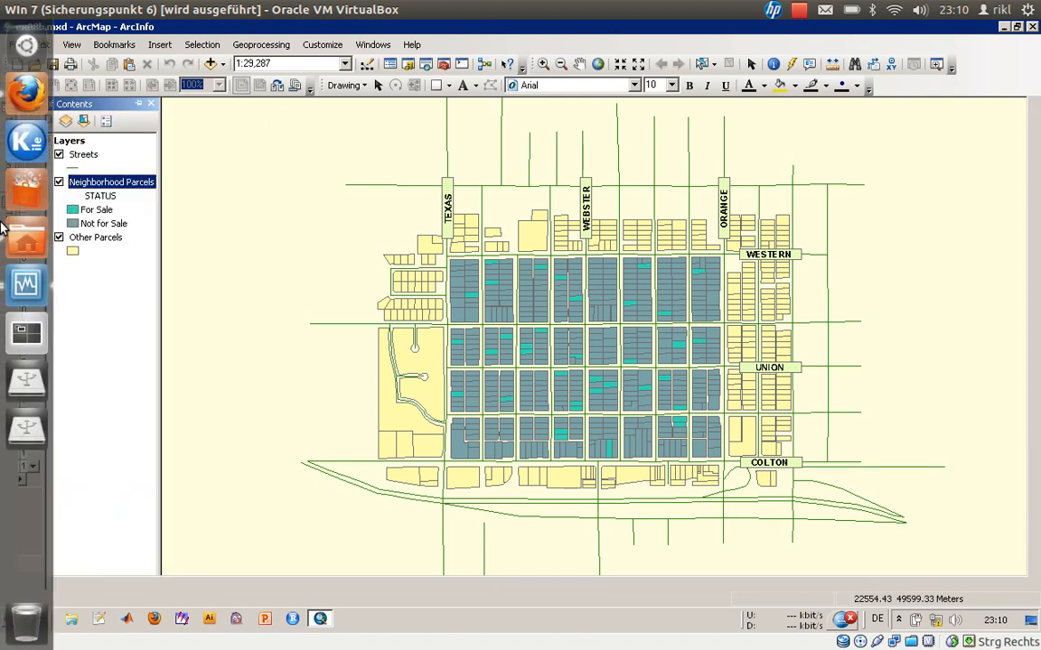
left_click(152, 103)
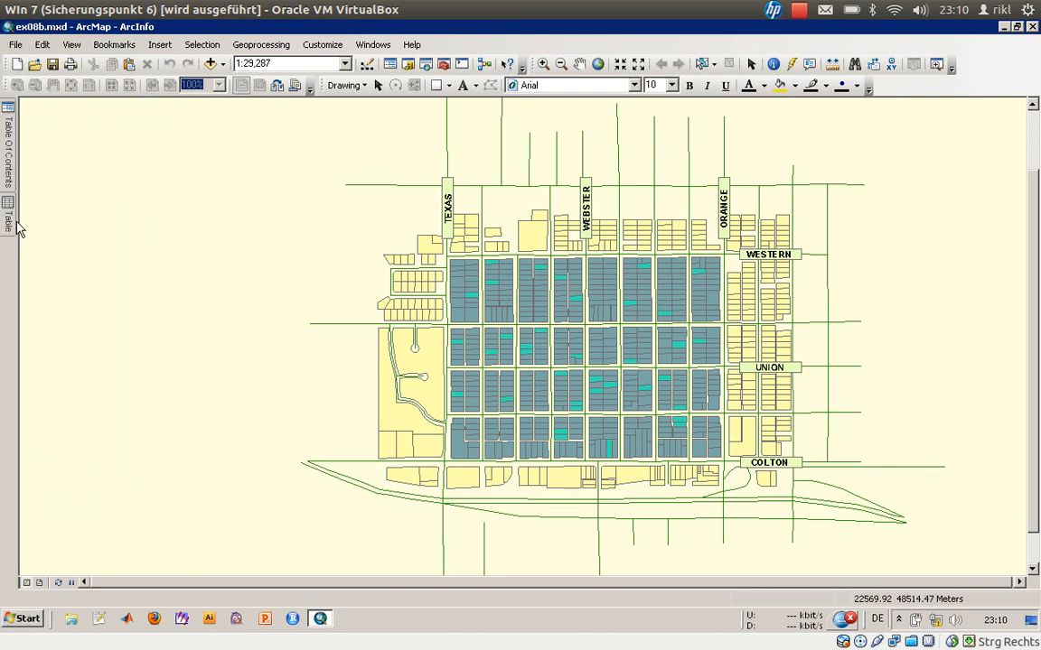
left_click(7, 208)
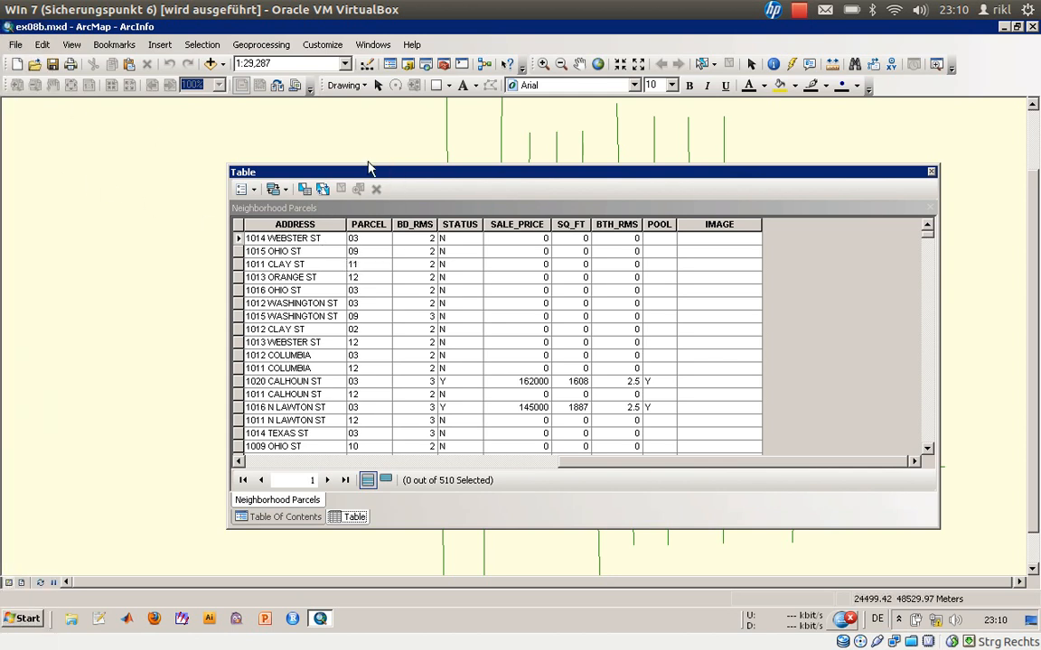
mouse_move(257, 190)
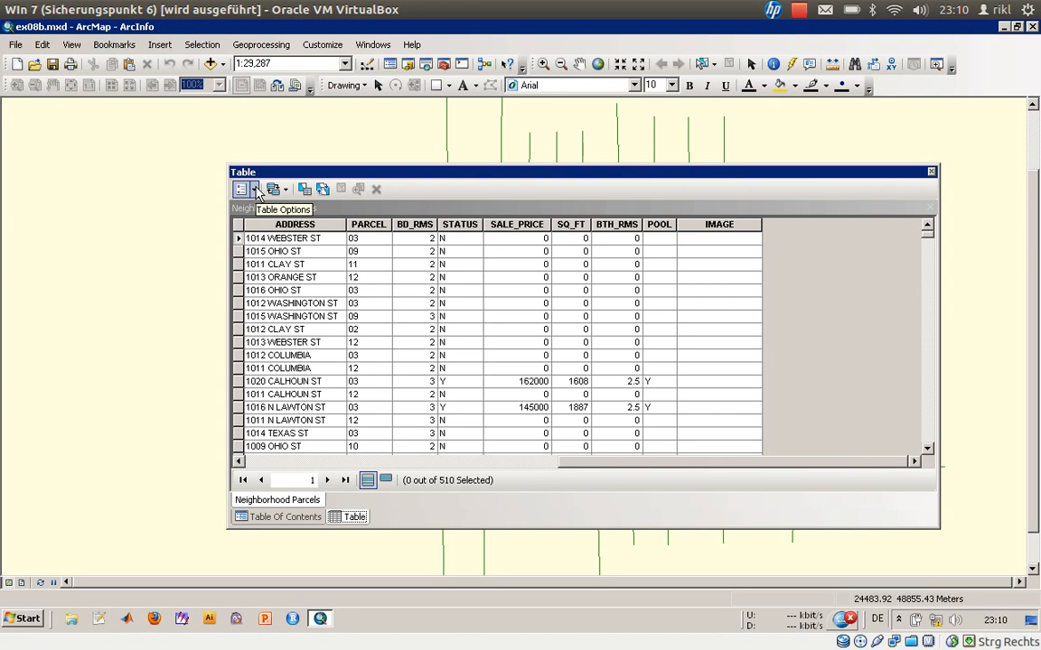
Step: Start a Select By Attributes query from Table Options and choose the STATUS field
left_click(253, 190)
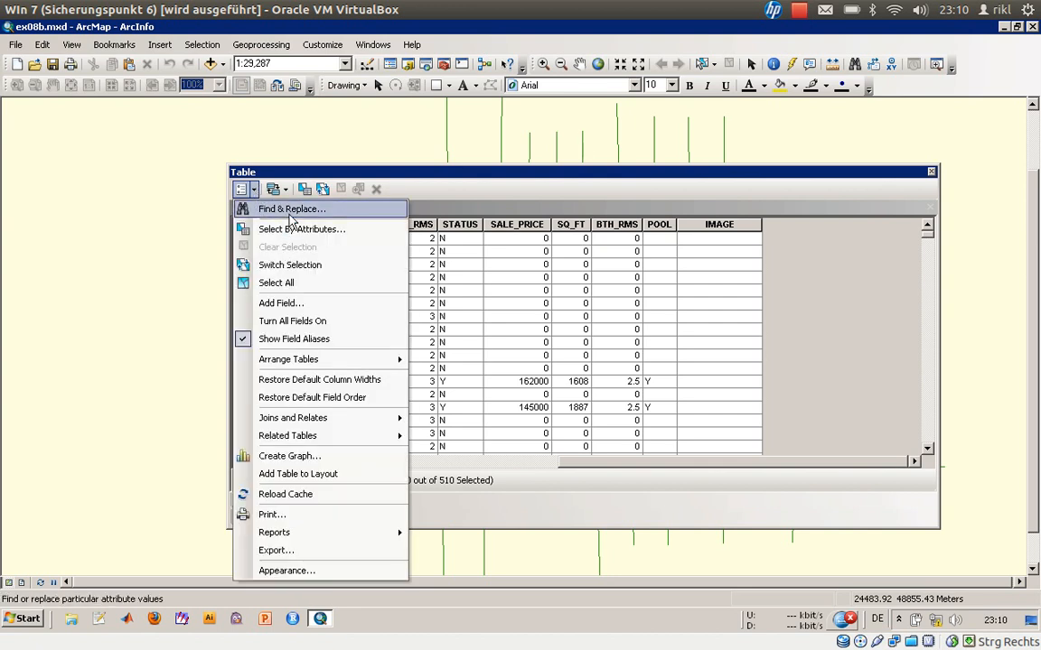
left_click(302, 228)
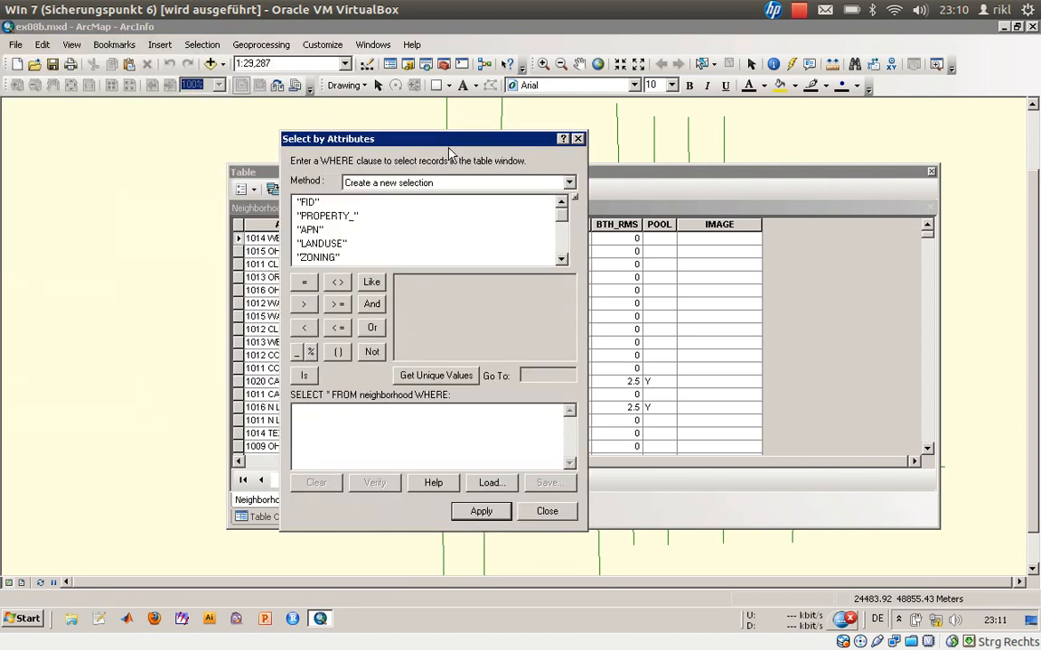
mouse_move(506, 213)
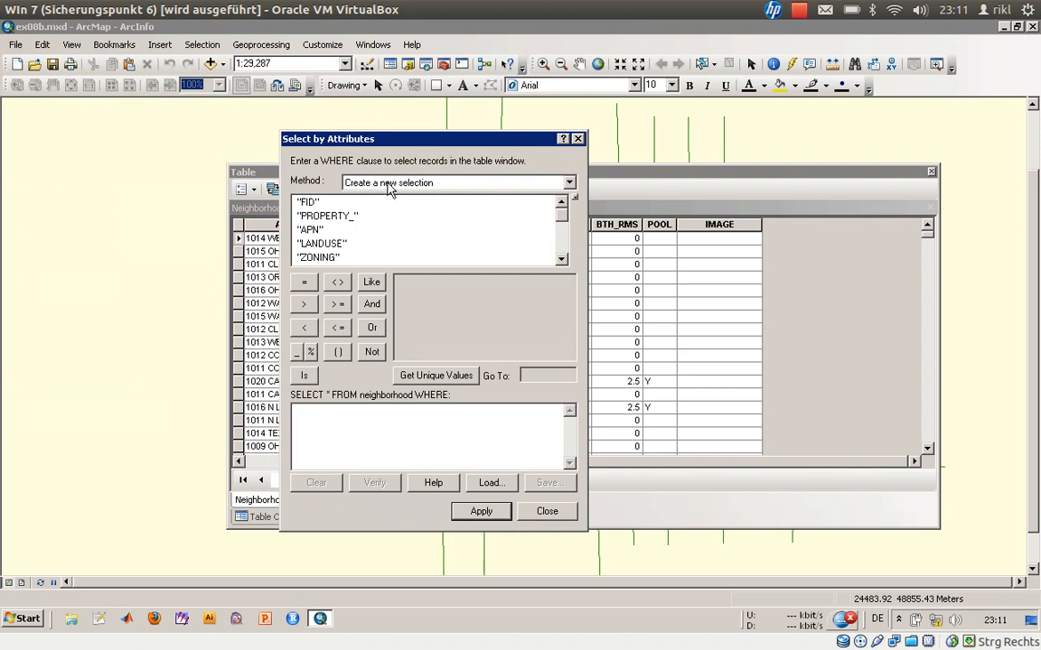
mouse_move(513, 232)
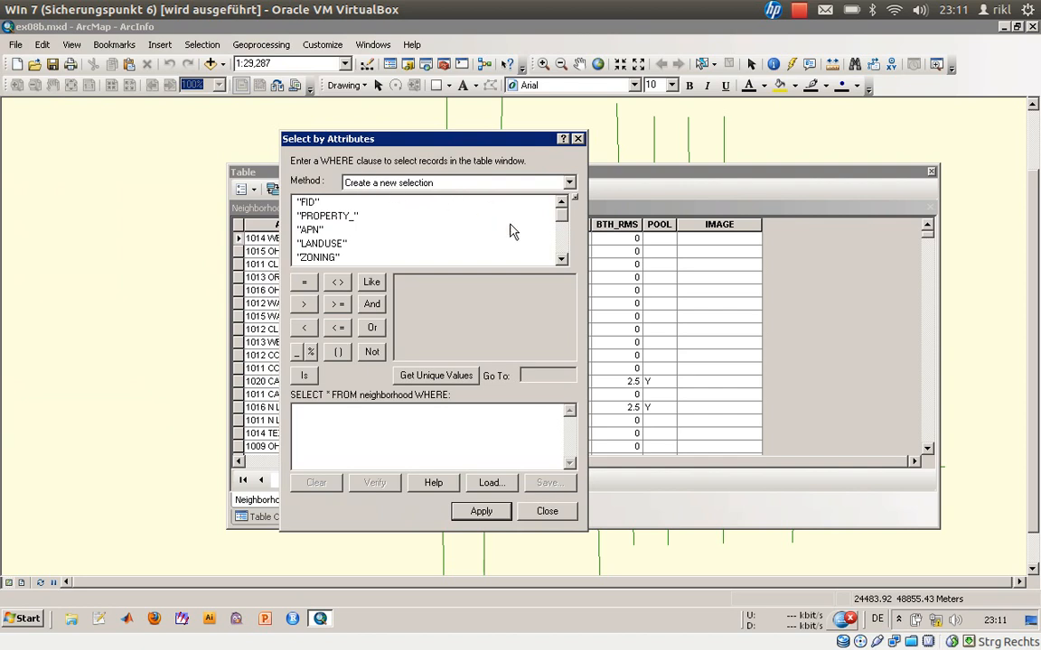
mouse_move(560, 228)
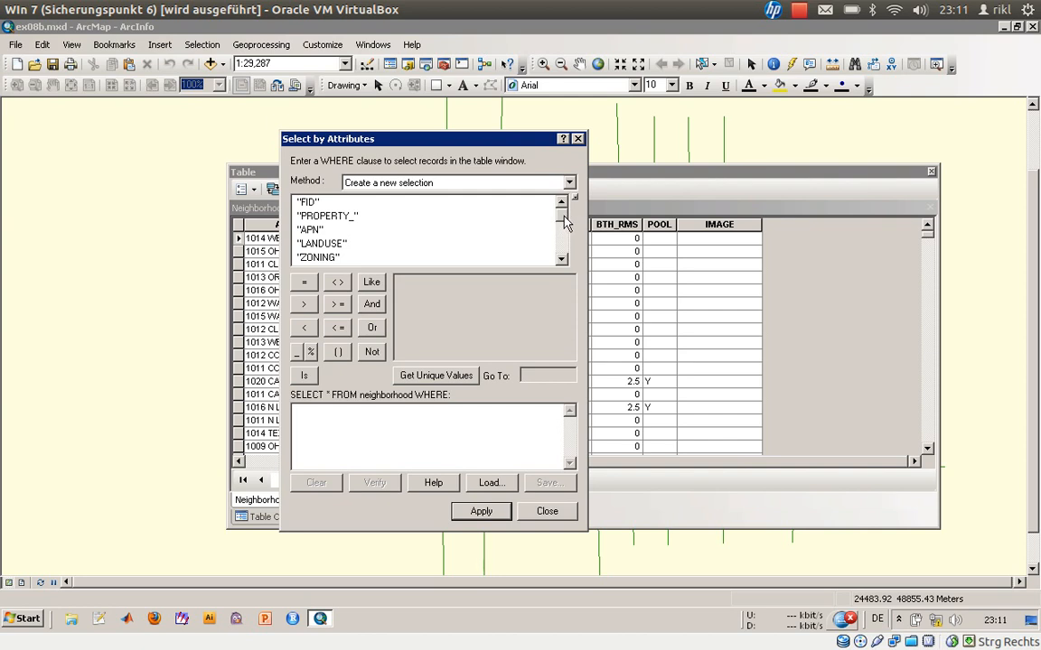
mouse_move(296, 199)
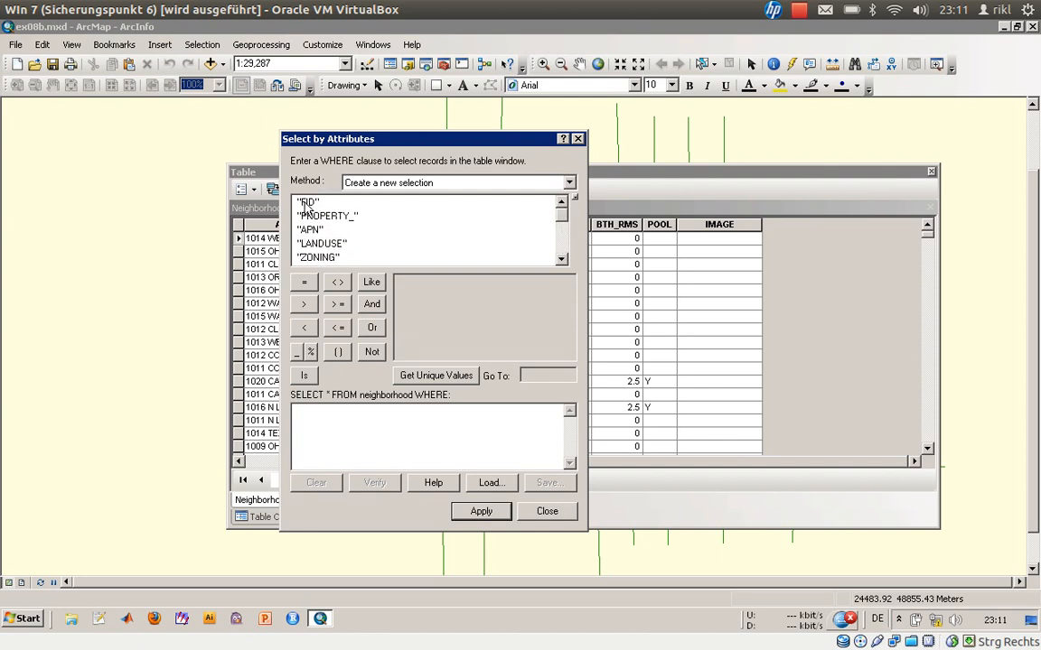
left_click(321, 242)
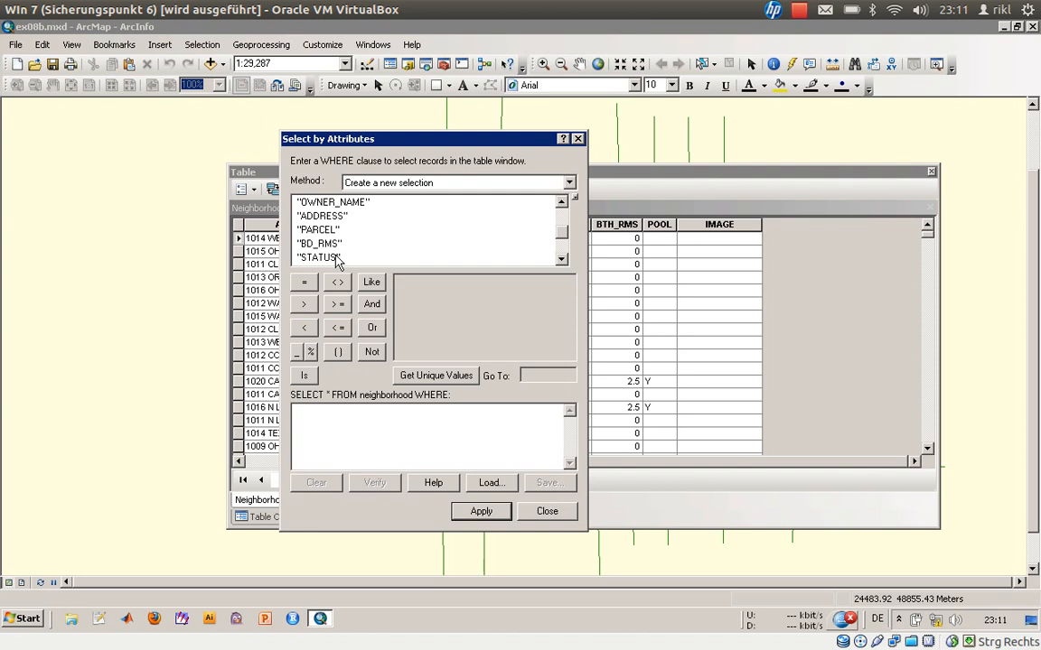
left_click(318, 257)
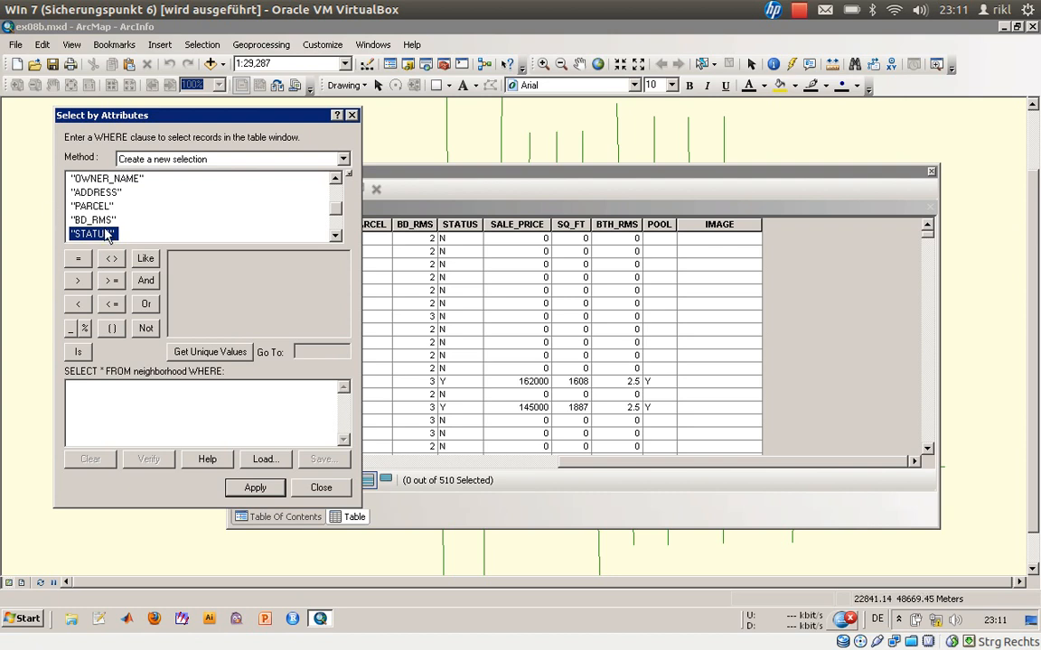
mouse_move(130, 260)
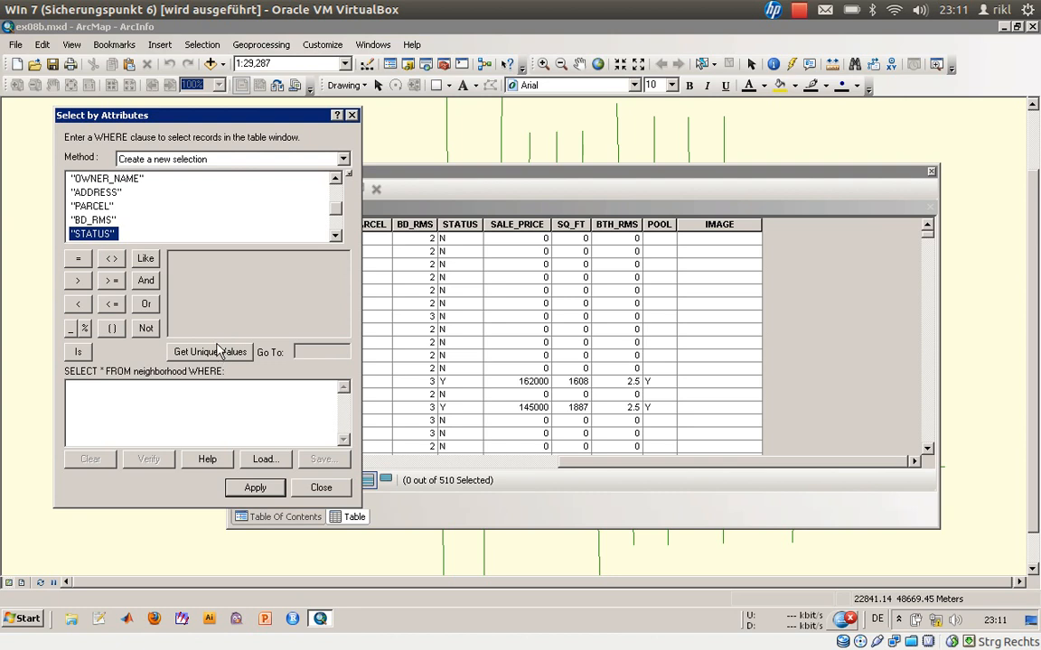
Step: Build the condition STATUS = 'Y' from its unique values and apply it to select for-sale parcels
left_click(210, 351)
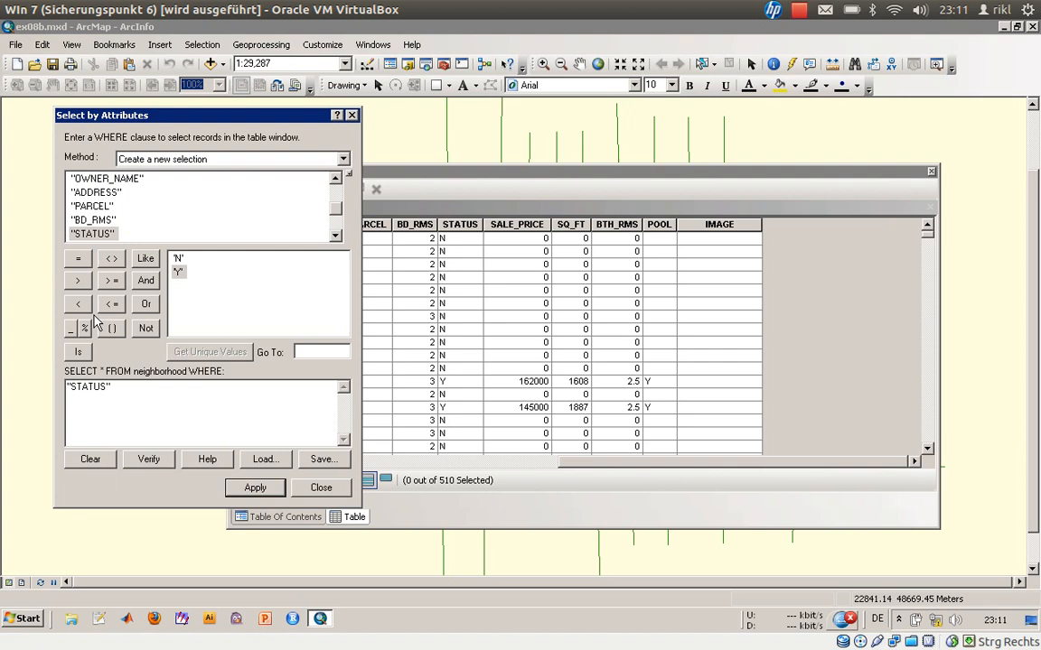
left_click(77, 260)
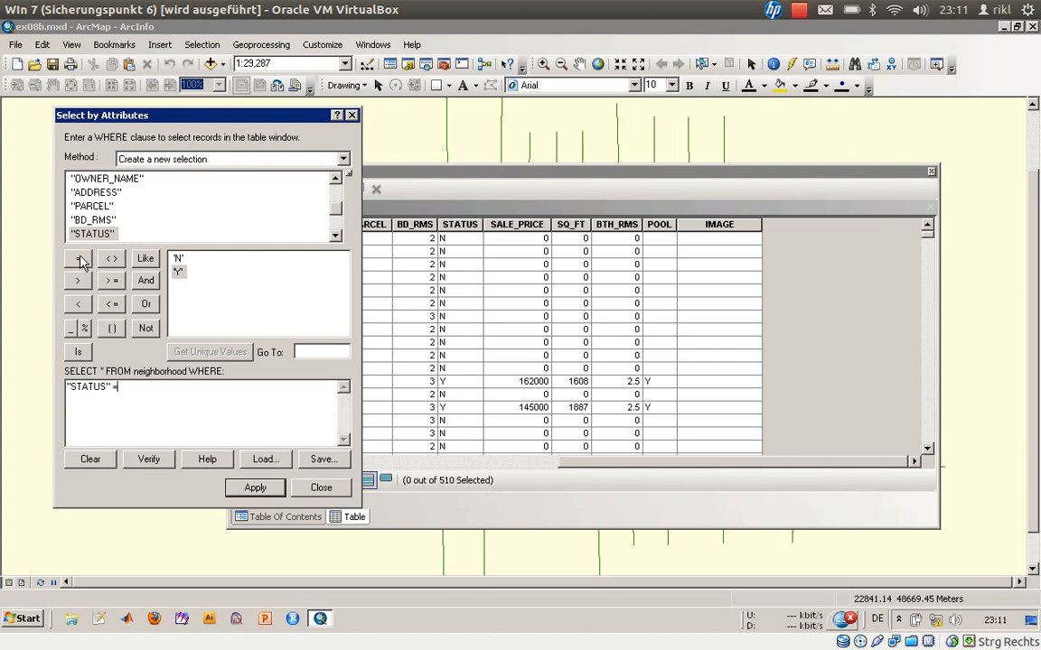
double_click(177, 271)
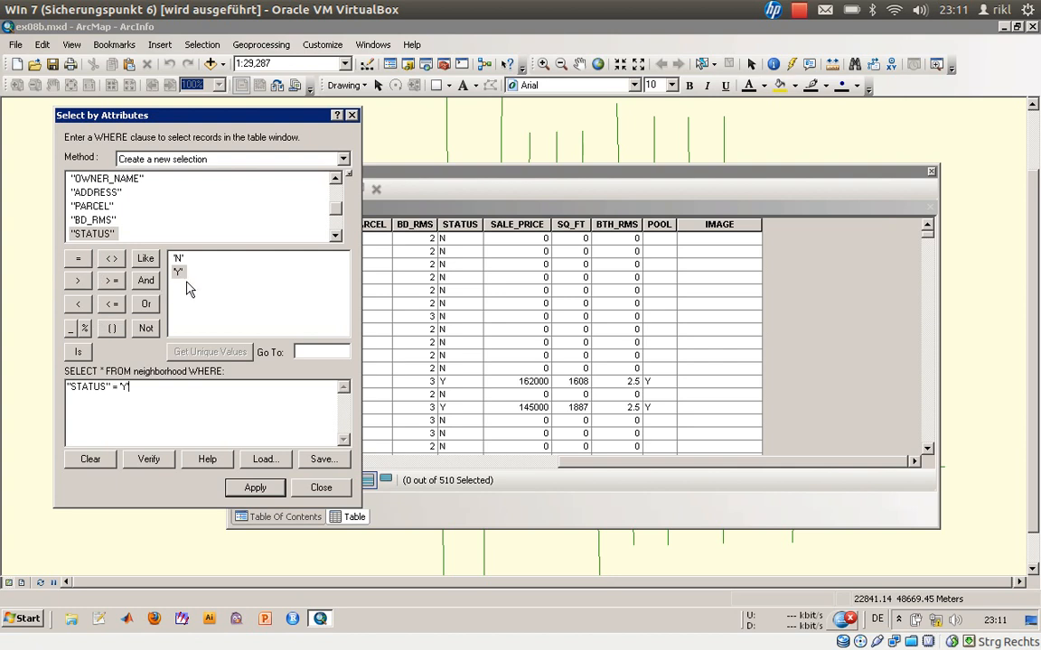
mouse_move(177, 300)
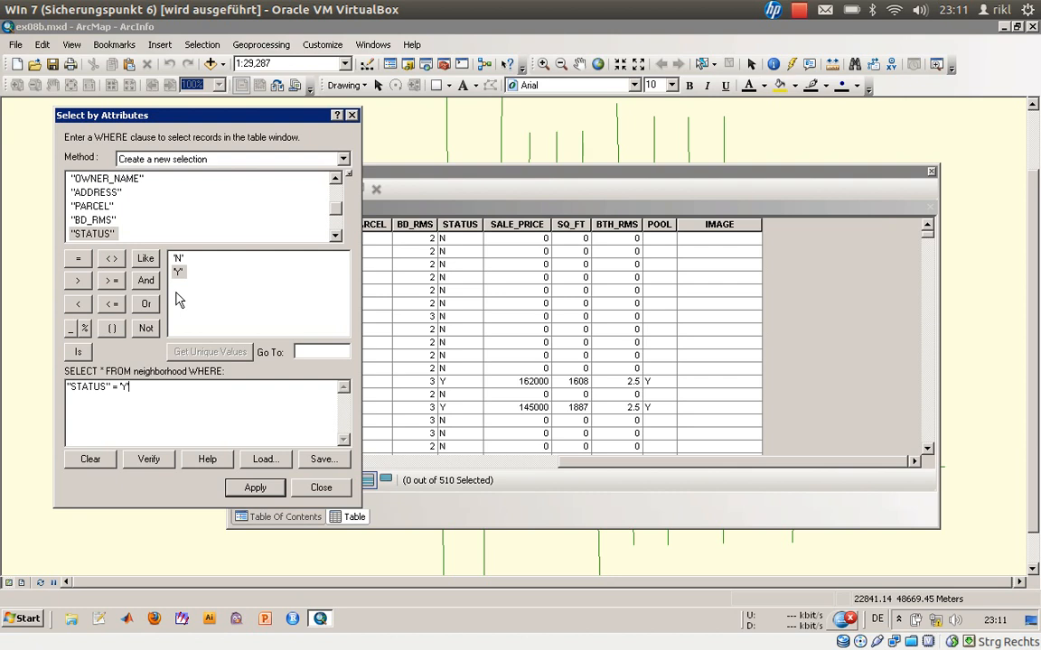
mouse_move(445, 377)
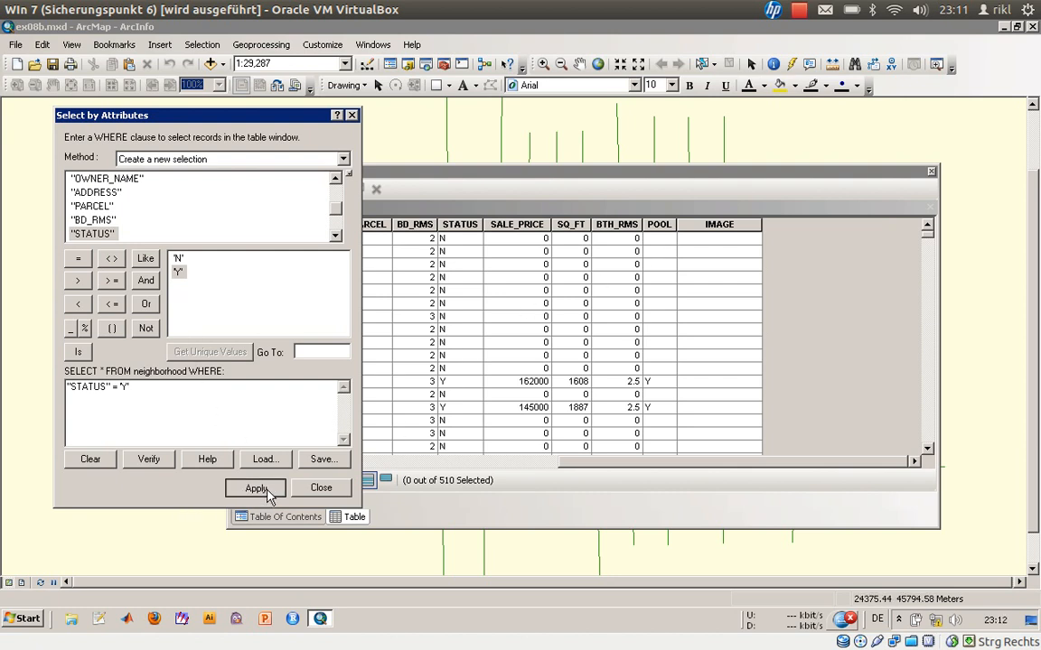
left_click(257, 488)
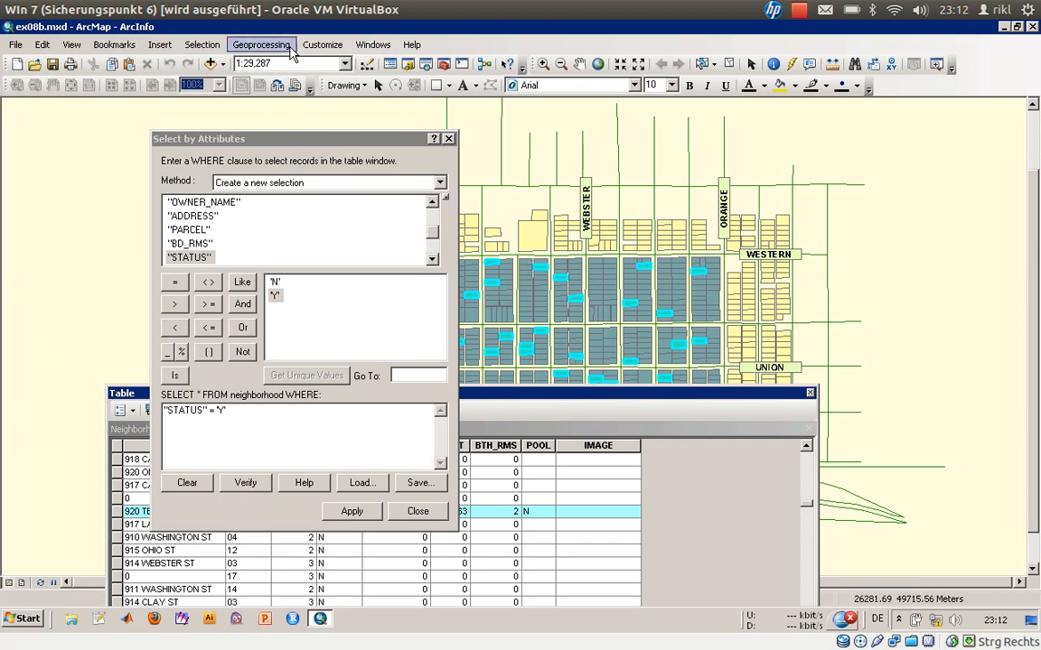
mouse_move(198, 40)
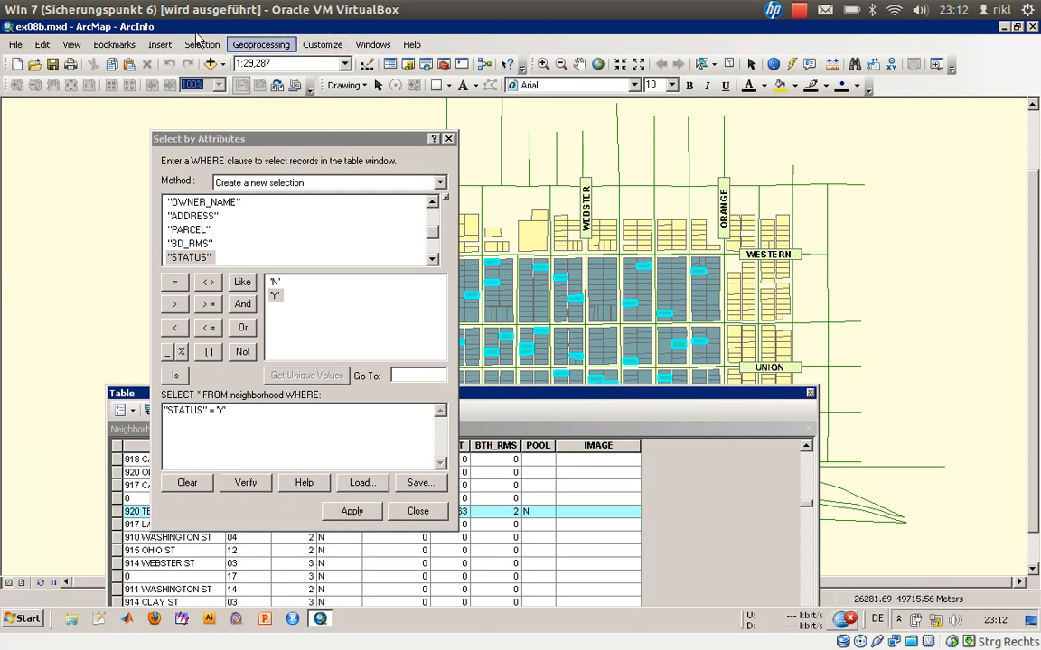
Step: Browse the menus, close Layer Properties unchanged, and reopen the Neighborhood Parcels attribute table
left_click(71, 44)
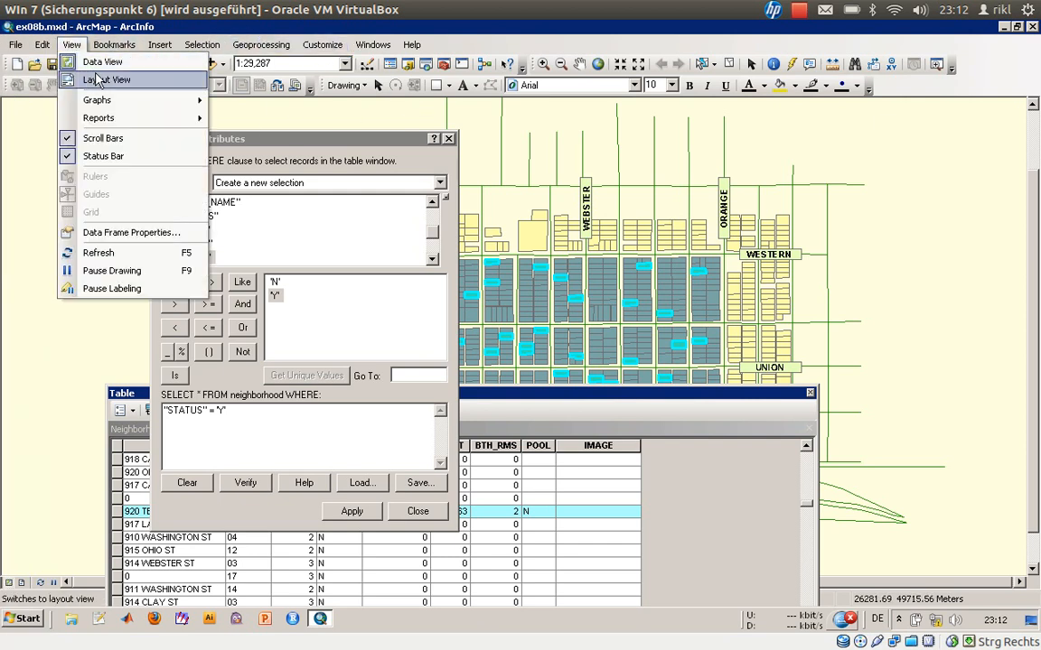
mouse_move(97, 100)
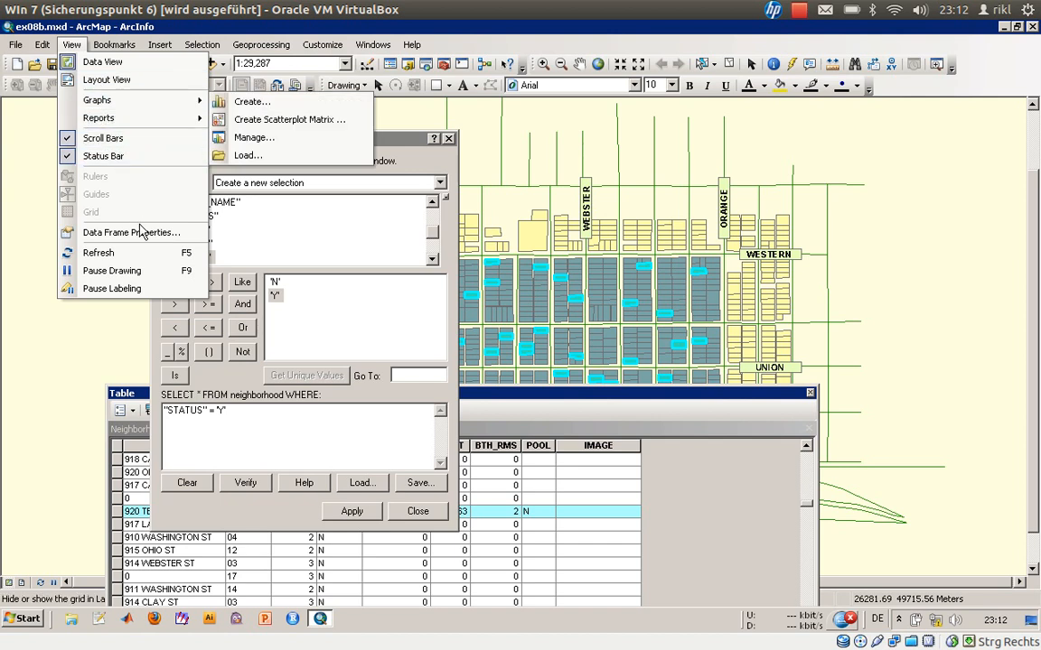
left_click(260, 43)
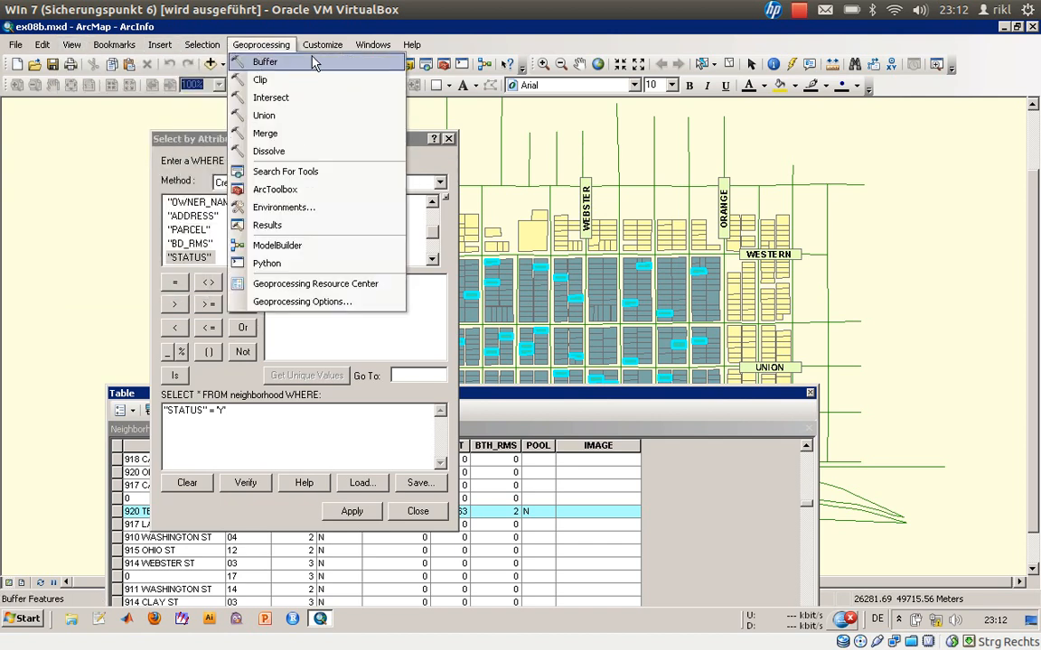
left_click(372, 44)
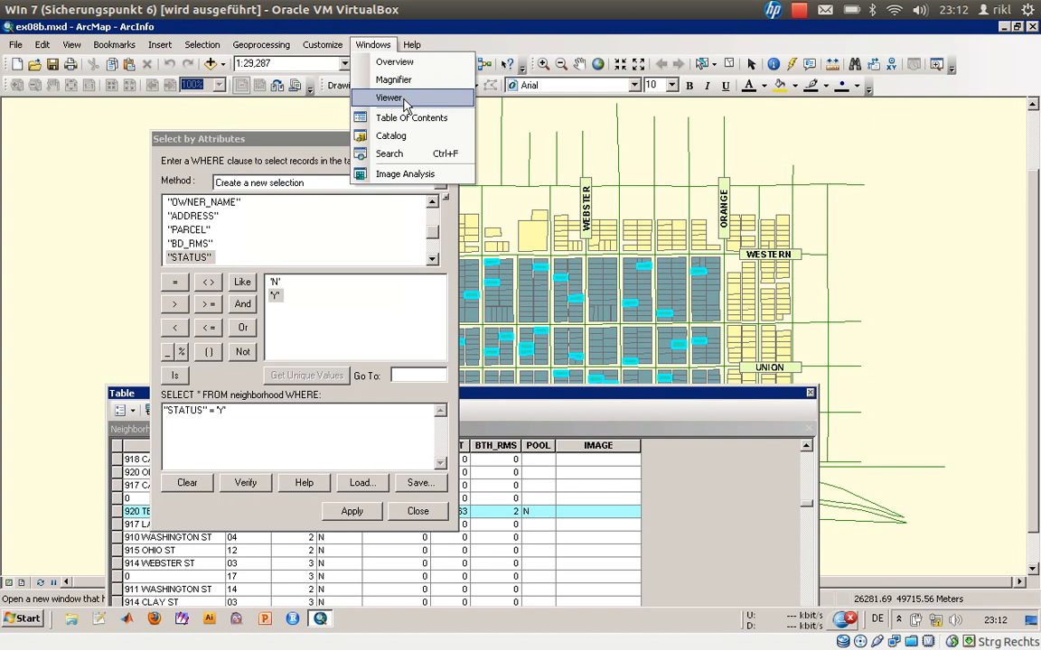
left_click(412, 117)
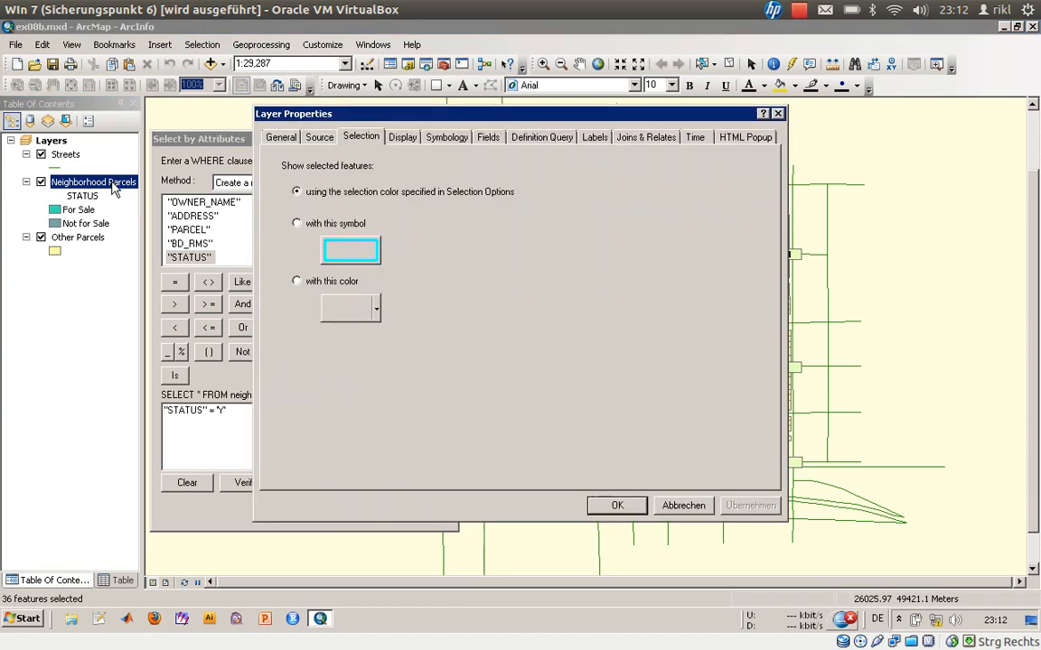
left_click(618, 506)
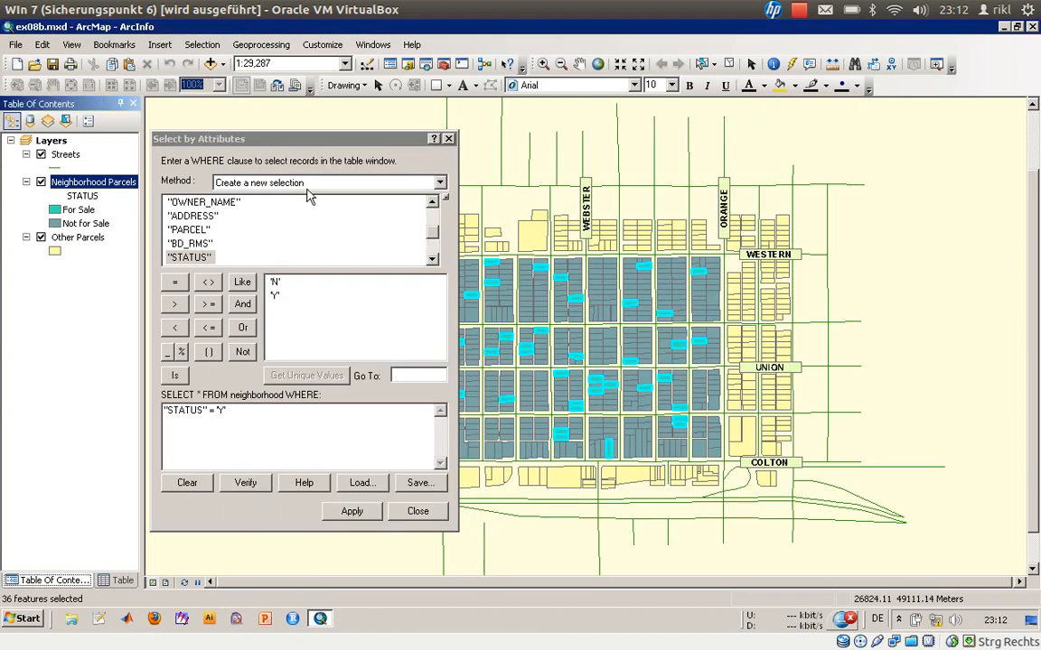
right_click(94, 180)
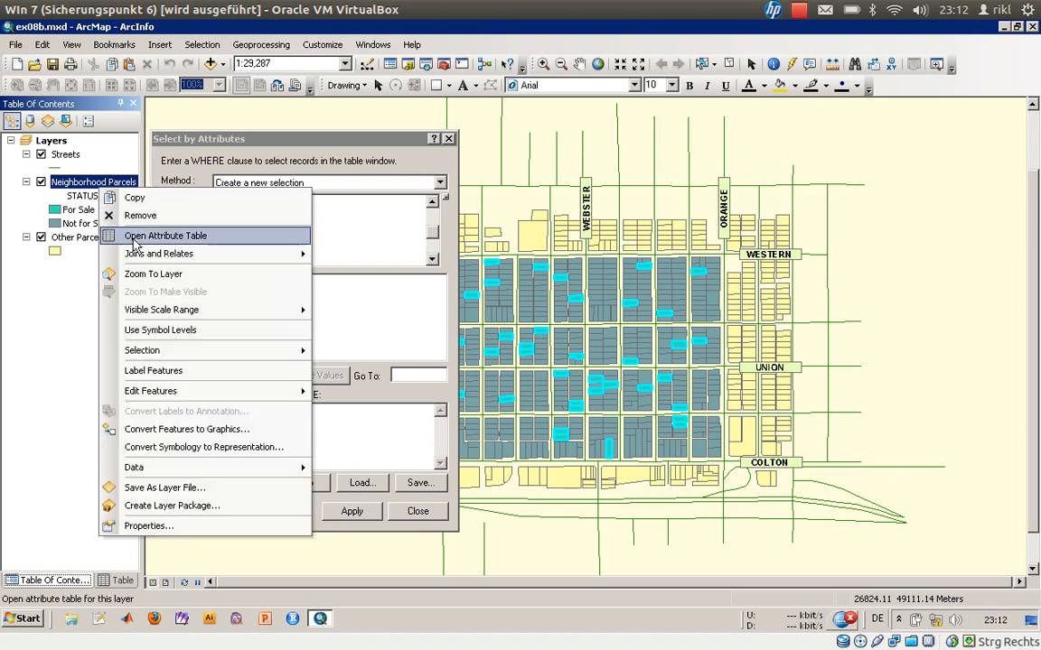
left_click(166, 235)
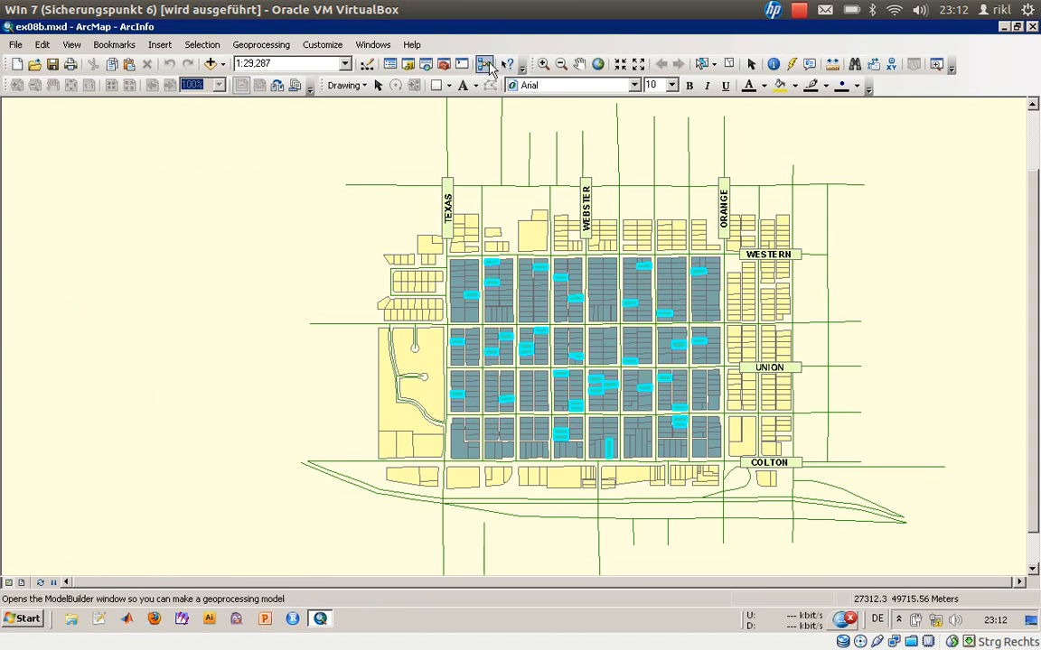
Step: Re-dock the Table of Contents and reopen the Neighborhood Parcels attribute table with 36 parcels selected
left_click(261, 43)
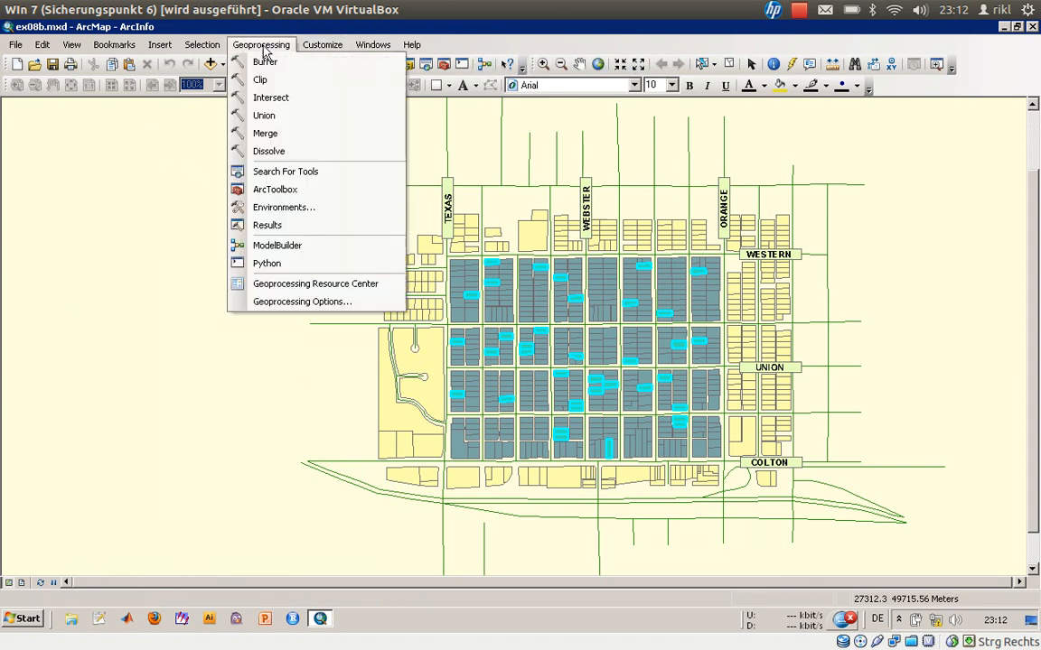
left_click(372, 43)
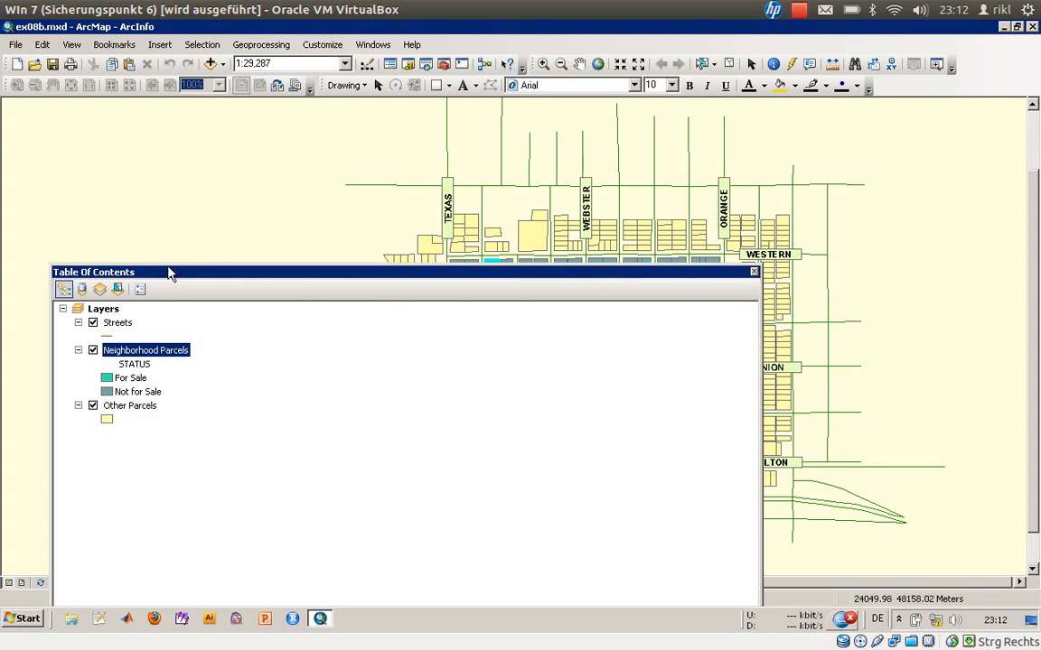
left_click(754, 271)
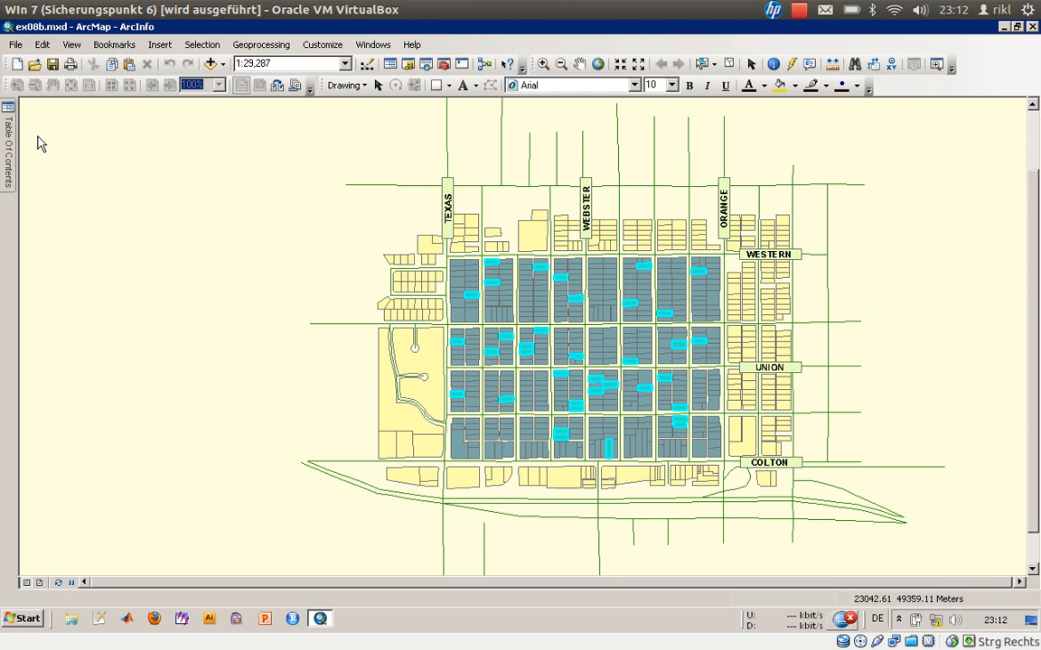
left_click(9, 145)
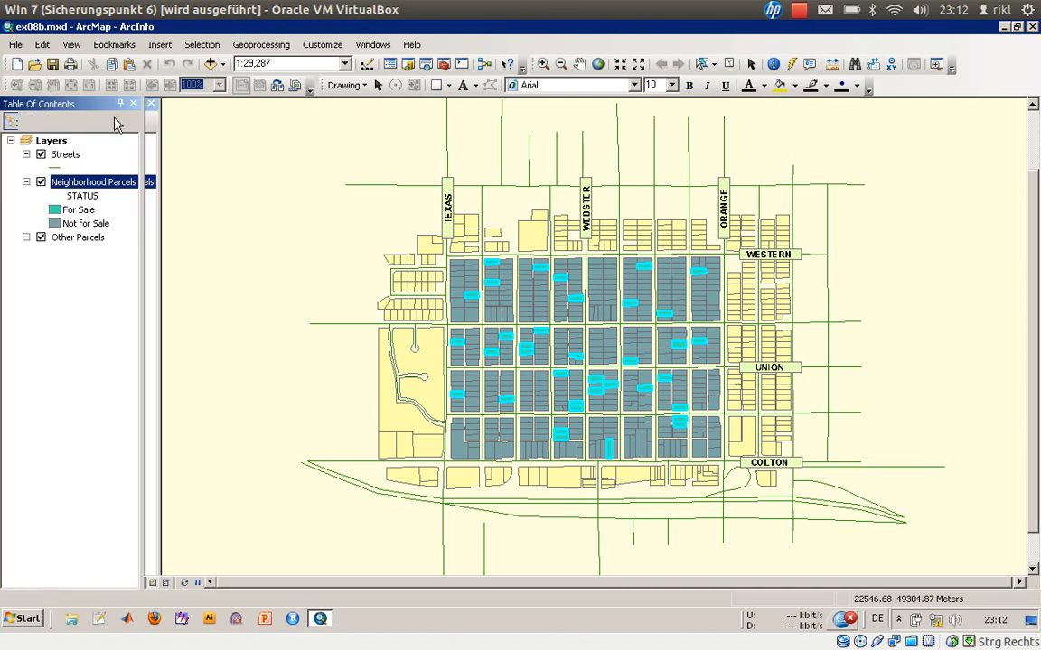
right_click(94, 181)
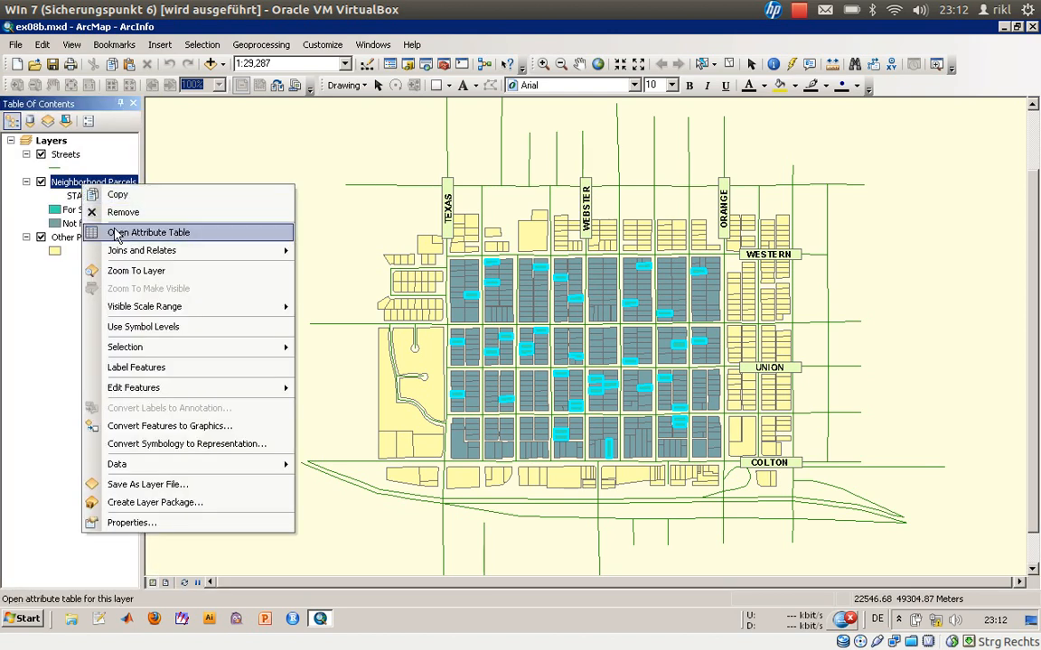
left_click(148, 231)
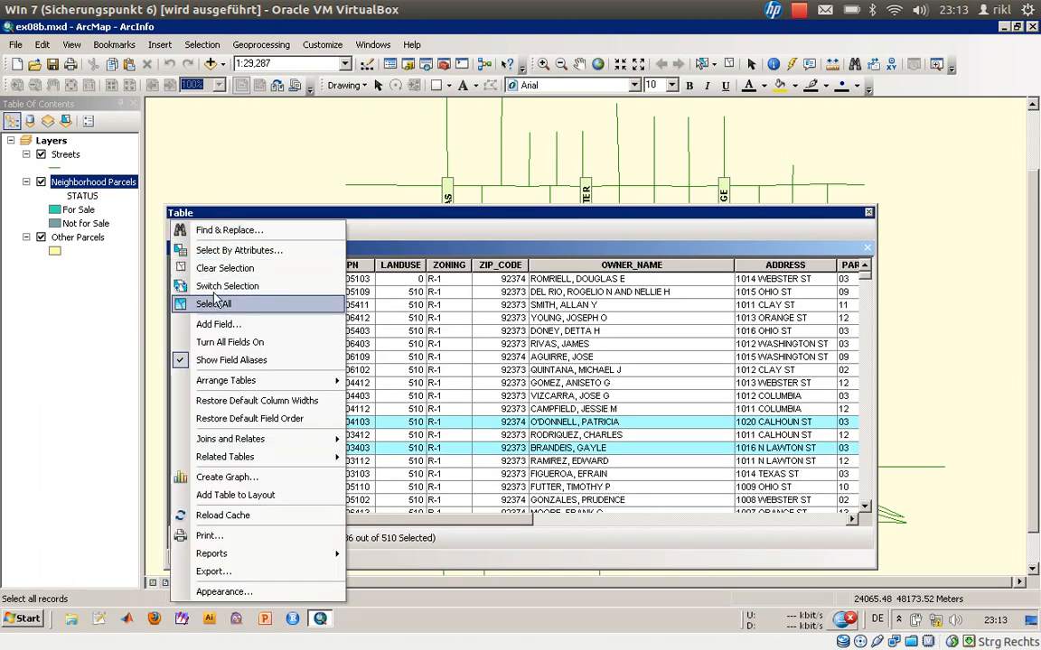
Step: Begin a new Select By Attributes query reading "STATUS" = 'Y' AND
left_click(238, 249)
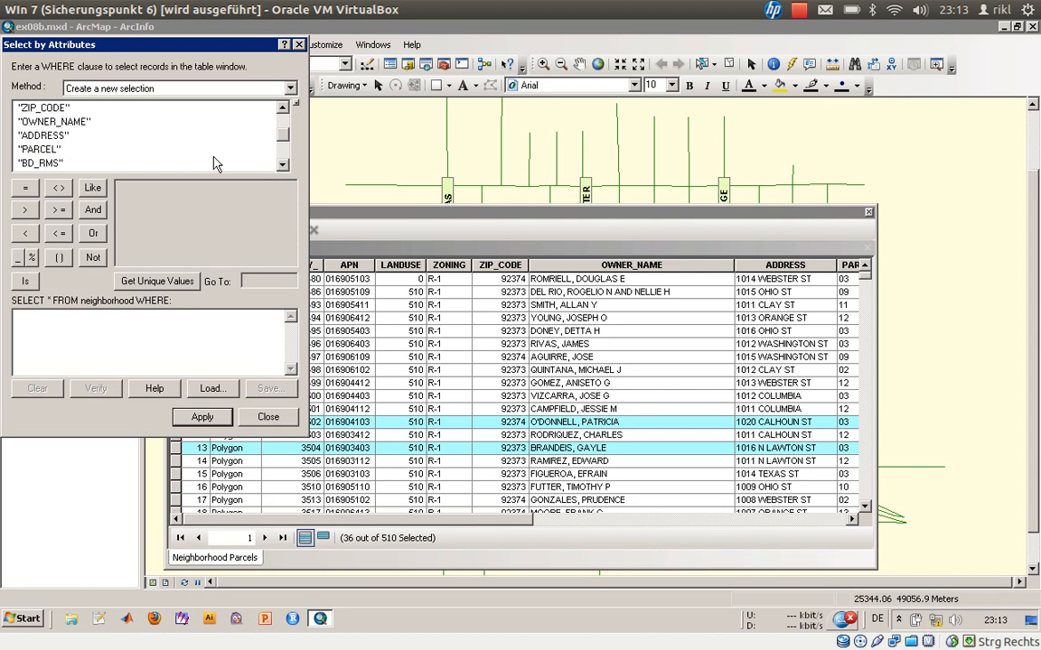
double_click(40, 148)
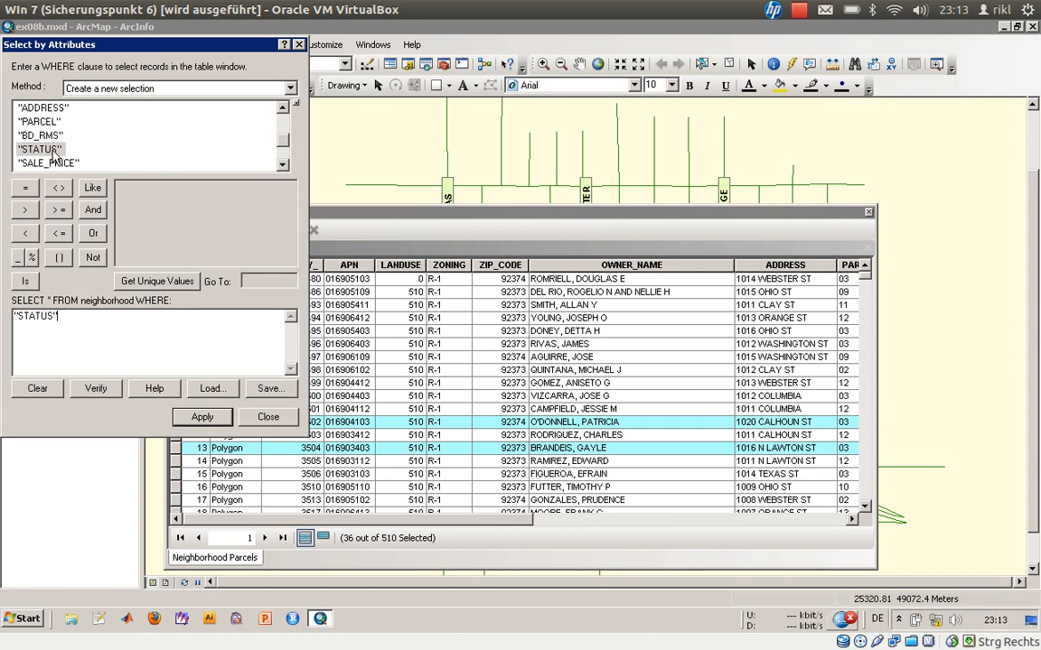
left_click(155, 282)
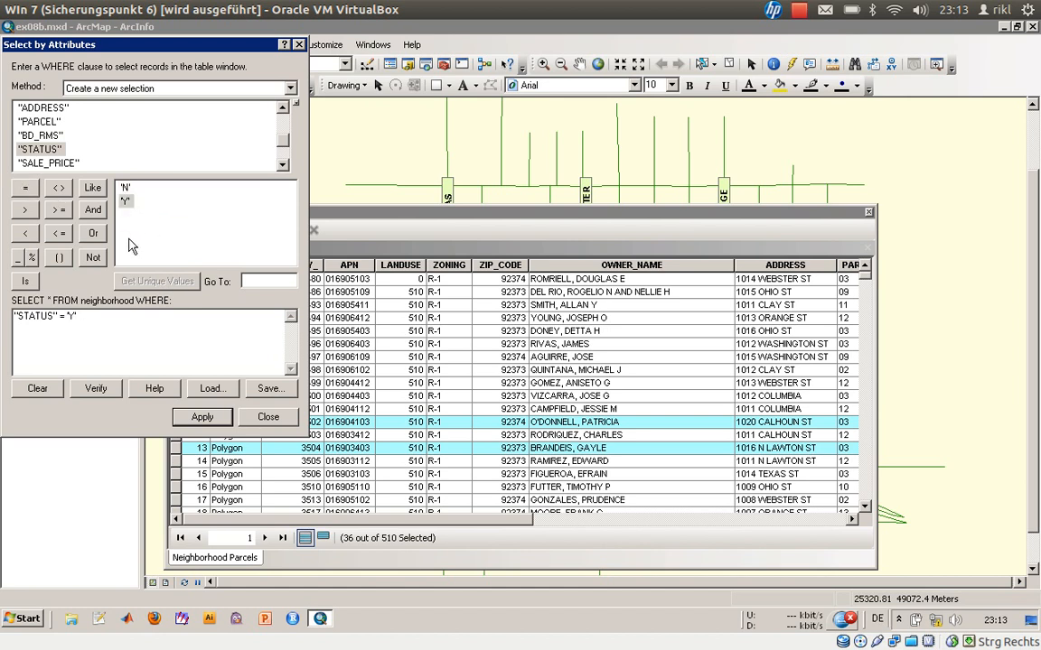
left_click(92, 210)
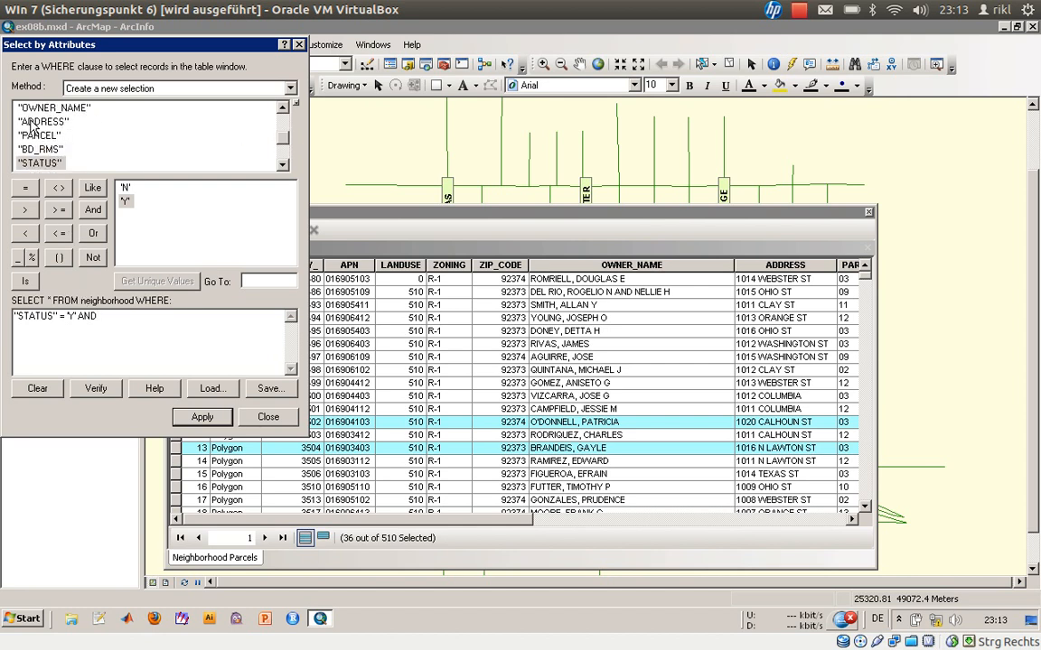
Step: Add BD_RMS = 3 AND SALE_PRICE < 168000 to the query and apply it
double_click(40, 148)
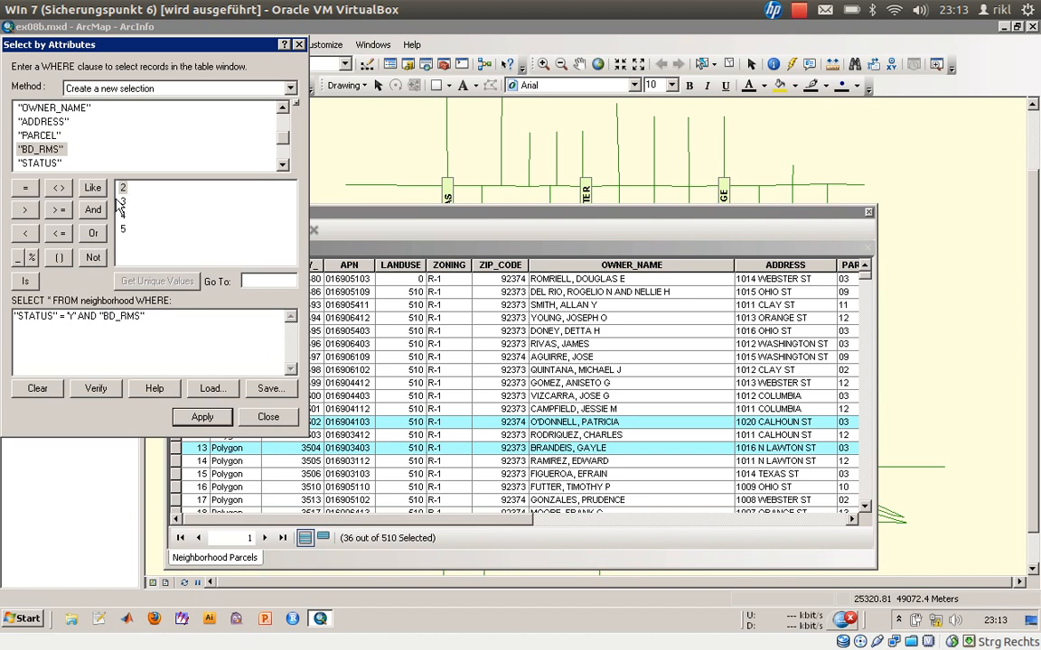
left_click(25, 186)
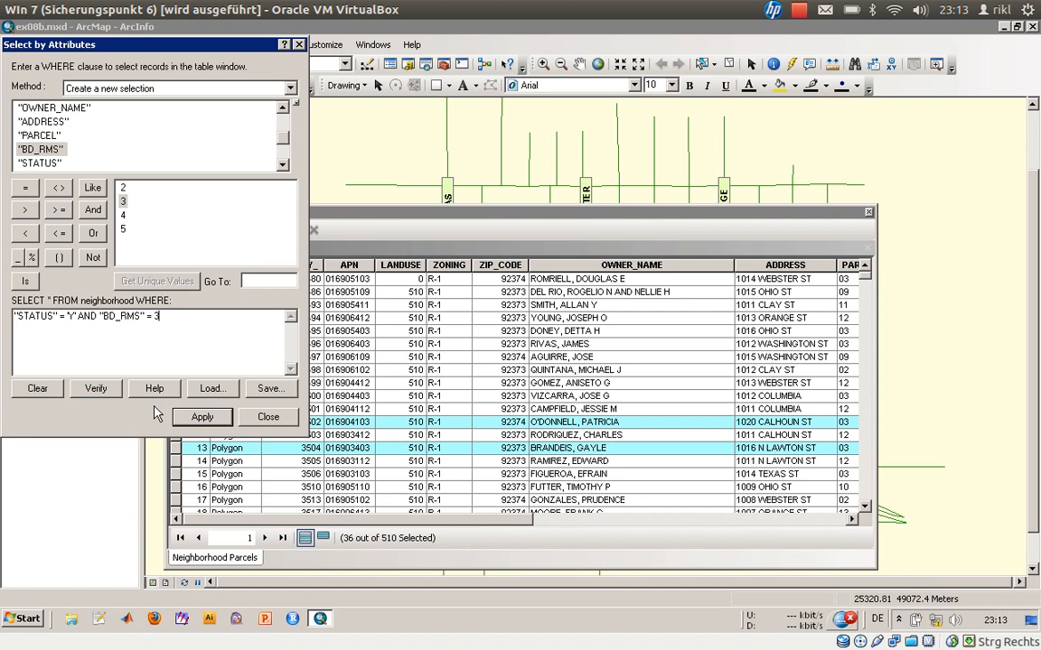
left_click(92, 209)
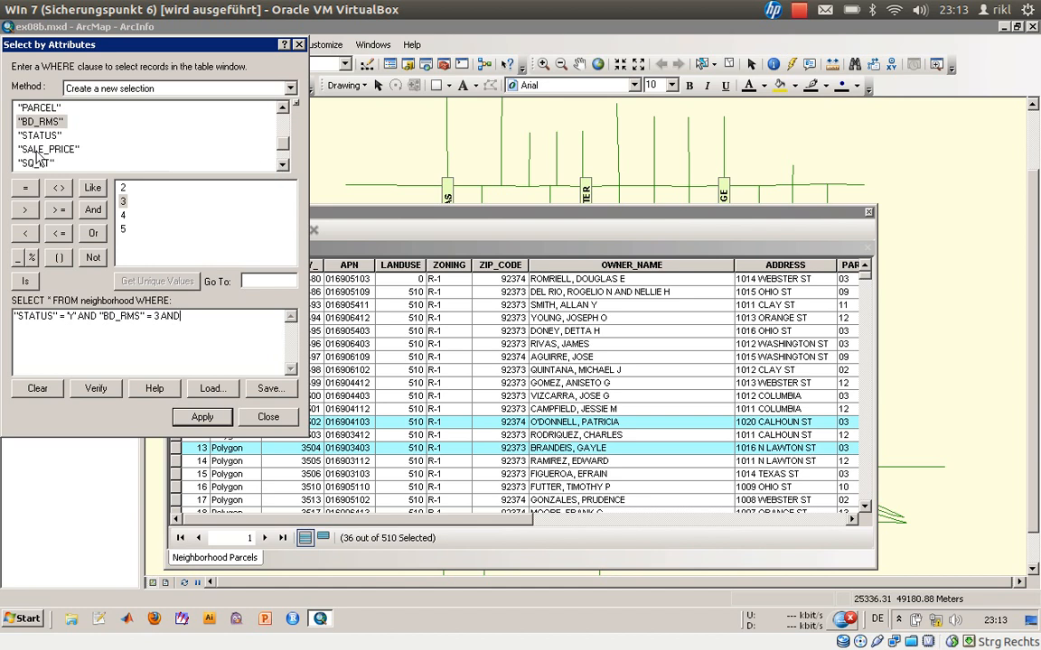
double_click(47, 148)
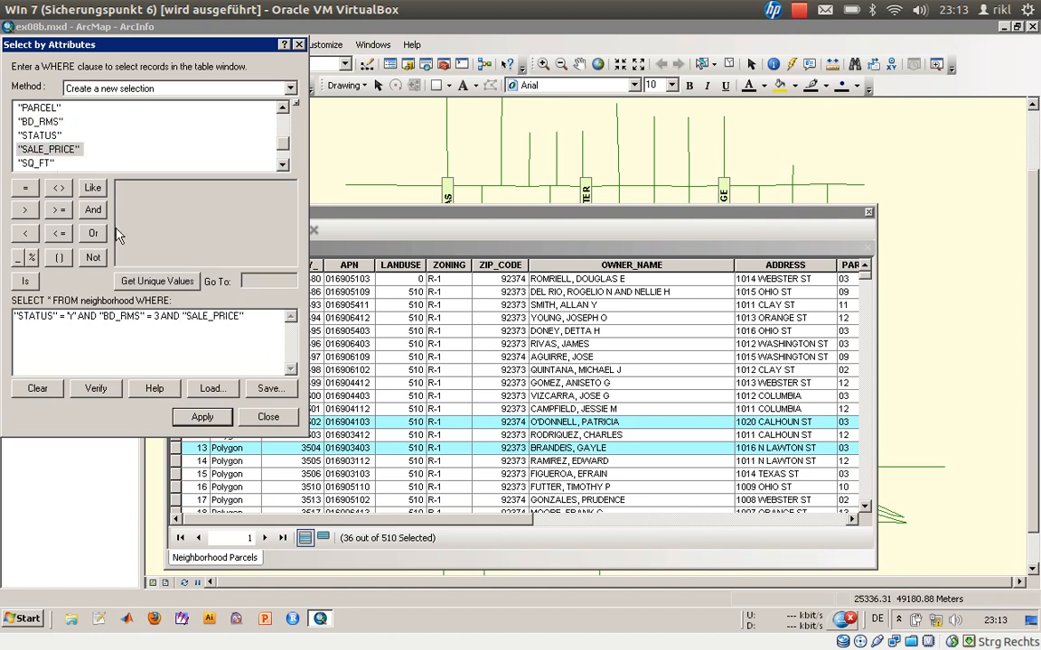
left_click(156, 282)
type(" <")
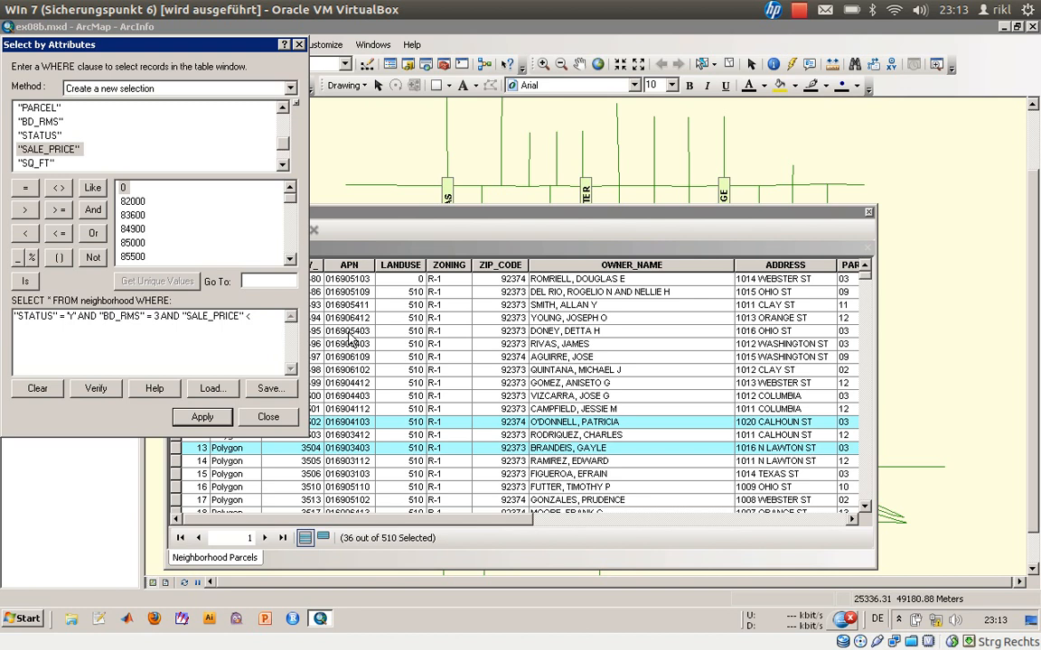
type("168000")
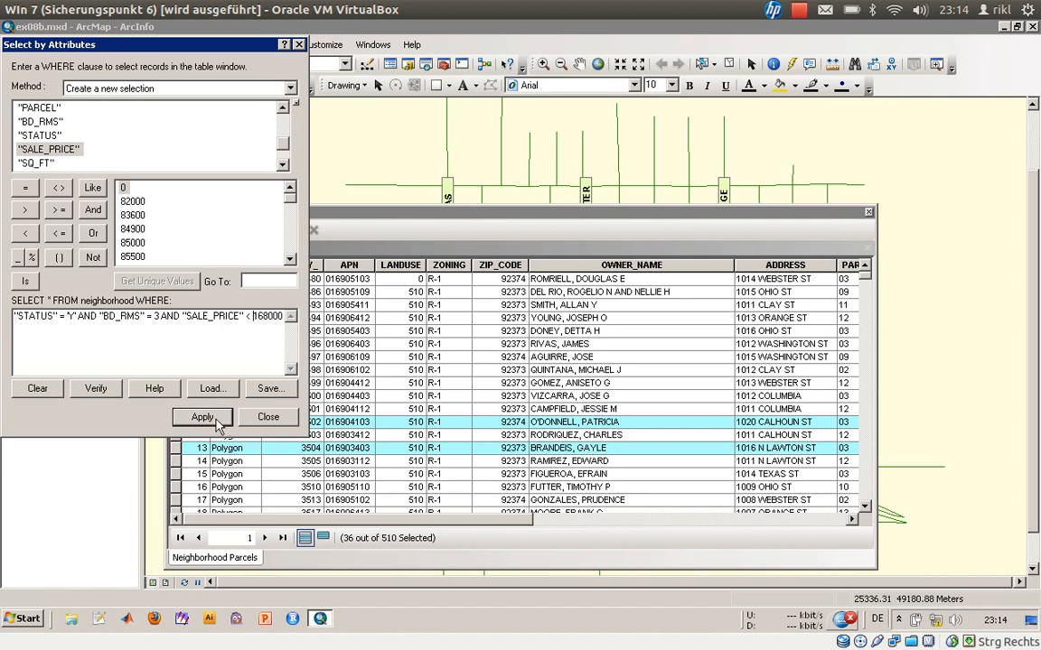
left_click(203, 415)
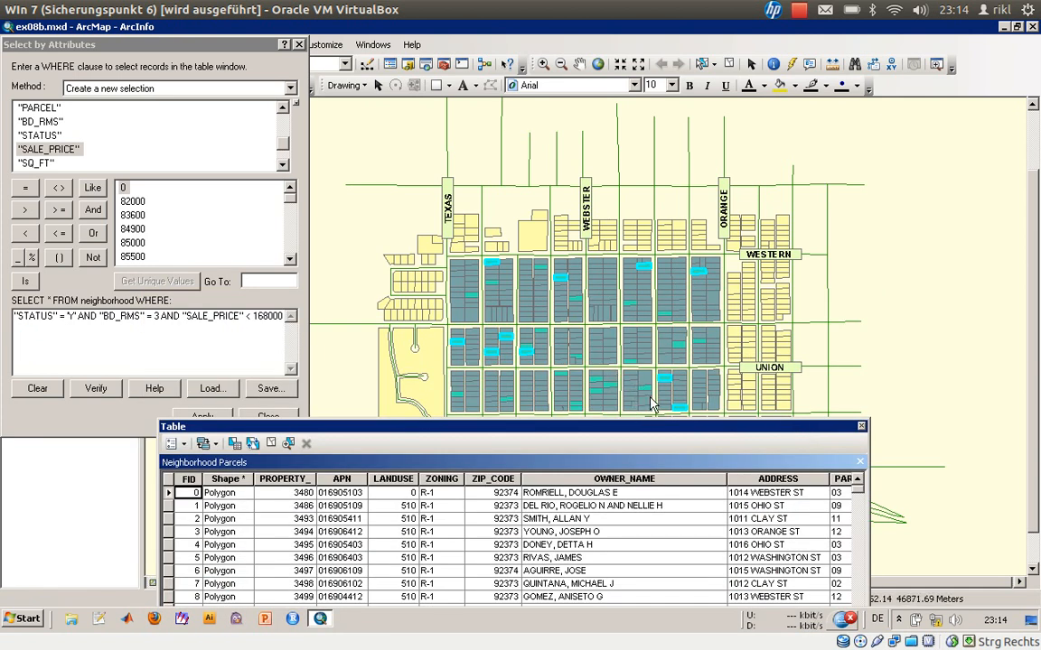
mouse_move(716, 412)
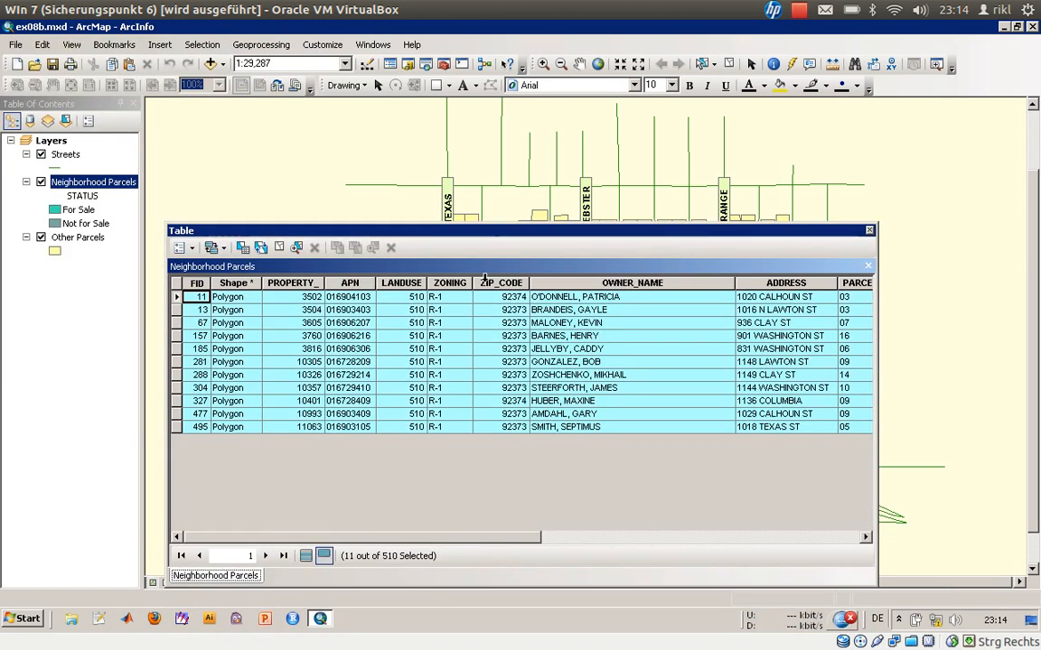
Step: Show only the 11 selected for-sale three-bedroom parcels in the attribute table
left_click(323, 556)
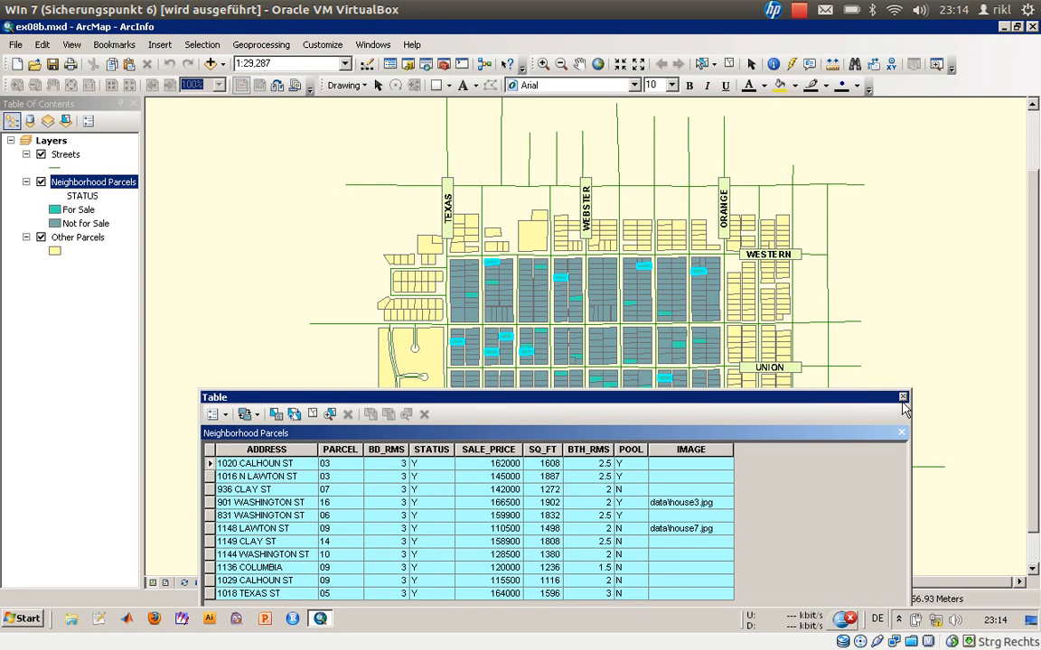
mouse_move(901, 399)
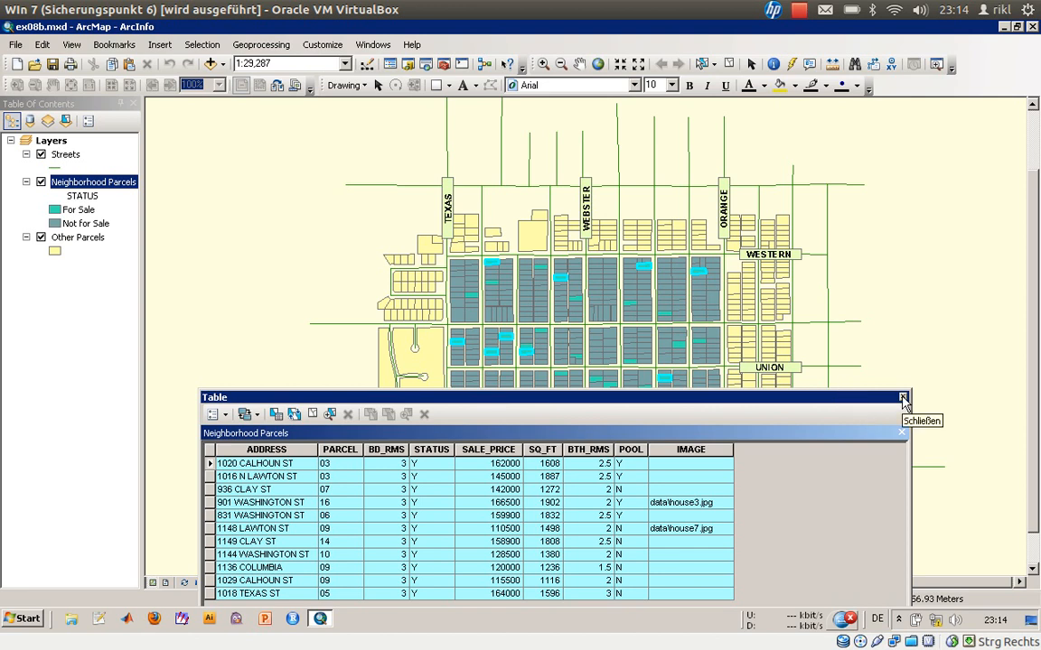
mouse_move(900, 390)
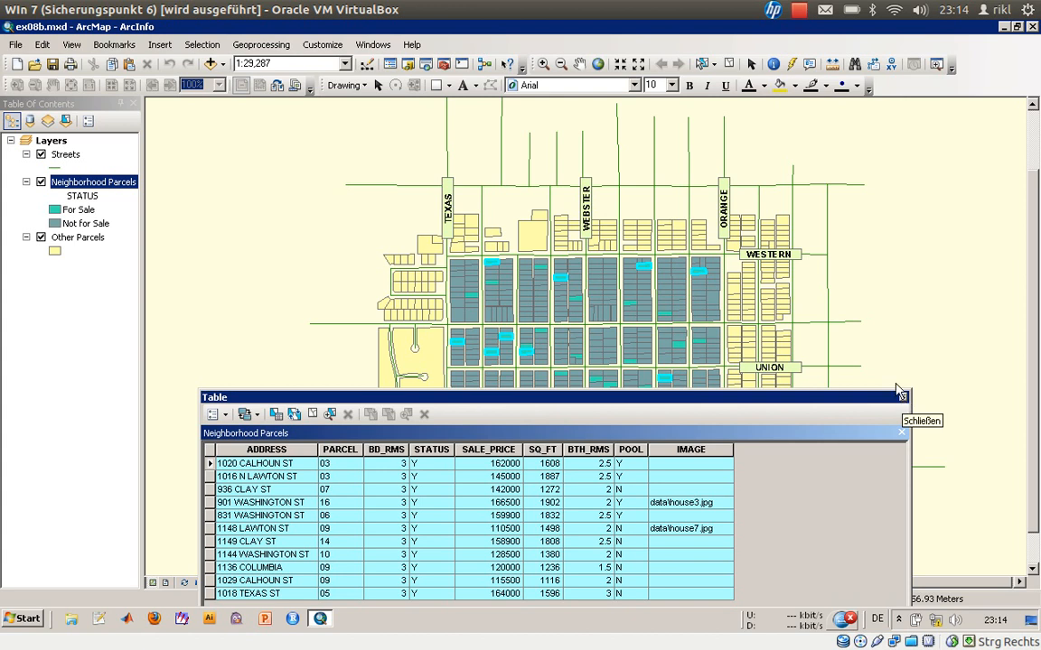